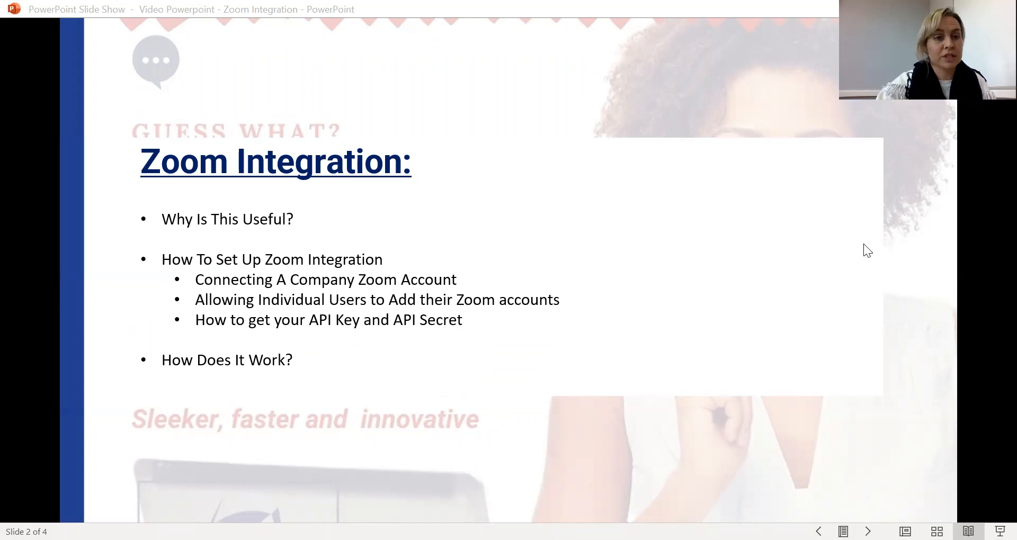
pyautogui.moveTo(864, 330)
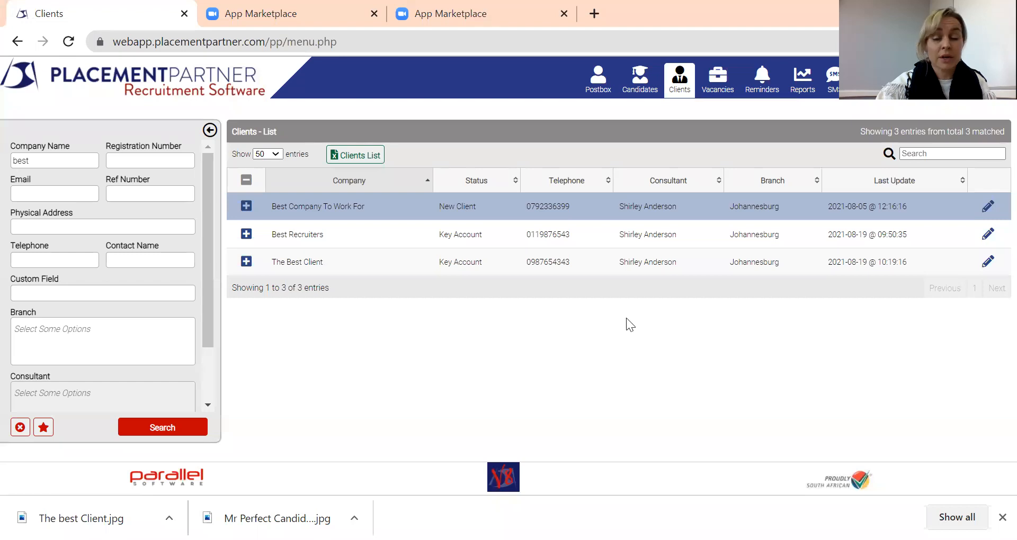
pyautogui.moveTo(987, 206)
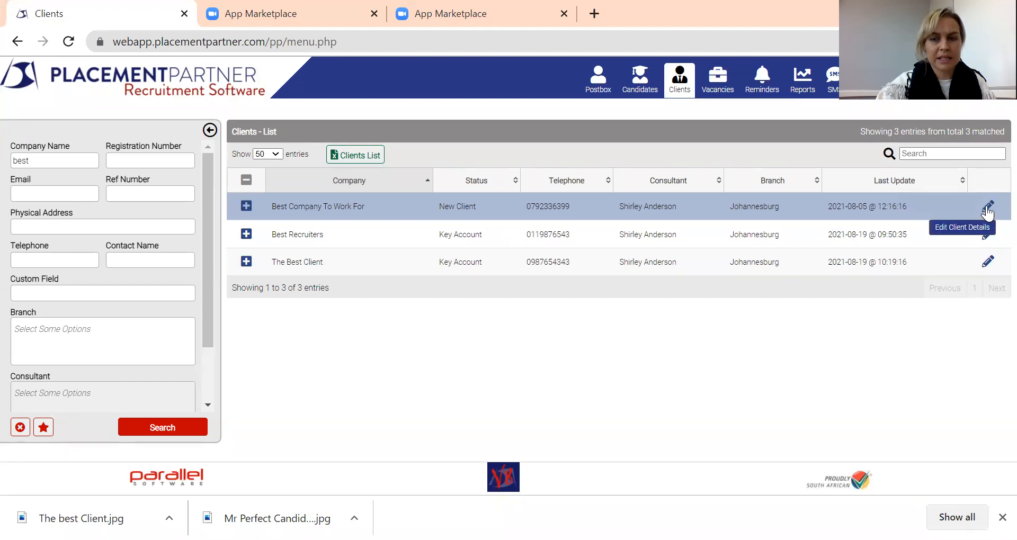
# - Show the interaction history for the client Best Company To Work For
pyautogui.click(986, 207)
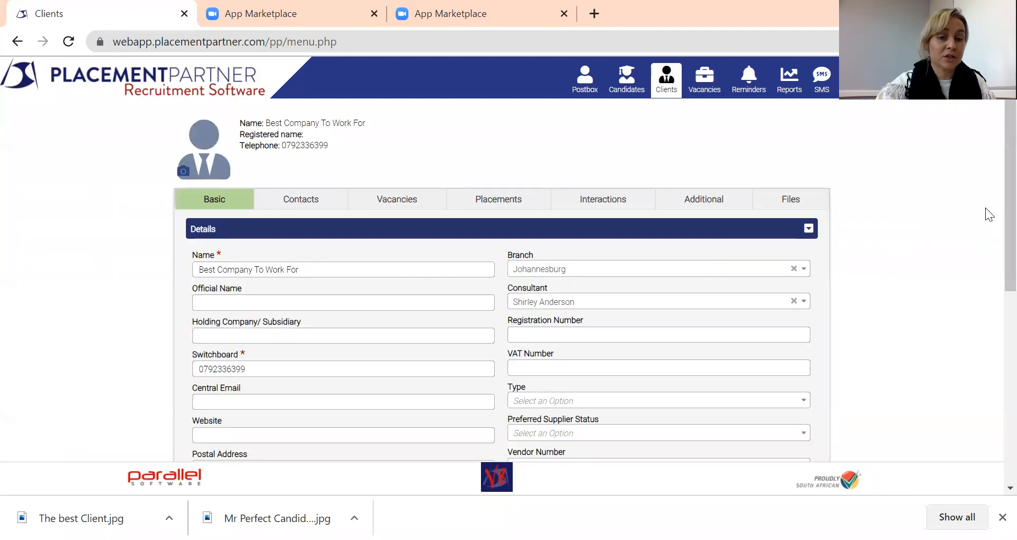
pyautogui.click(601, 199)
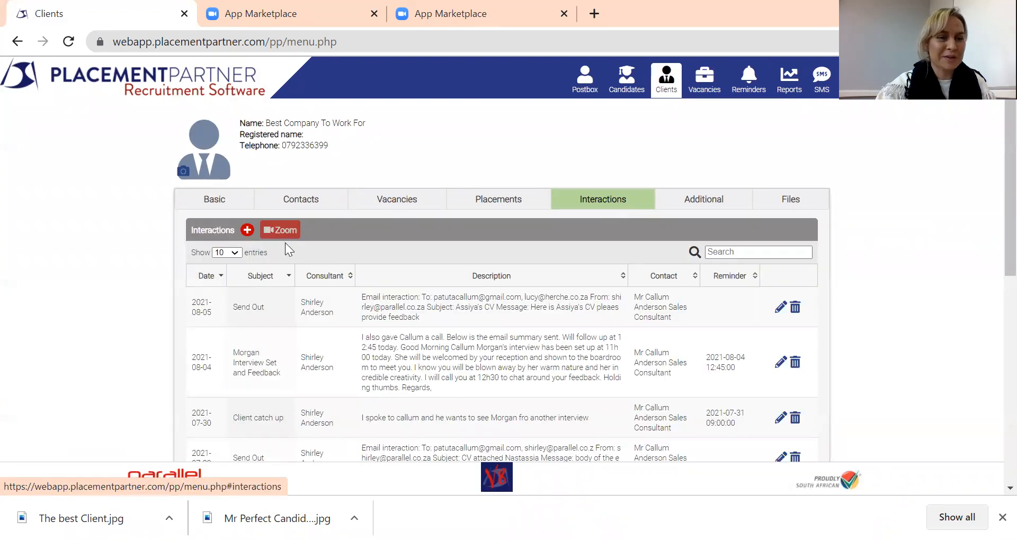
pyautogui.moveTo(293, 247)
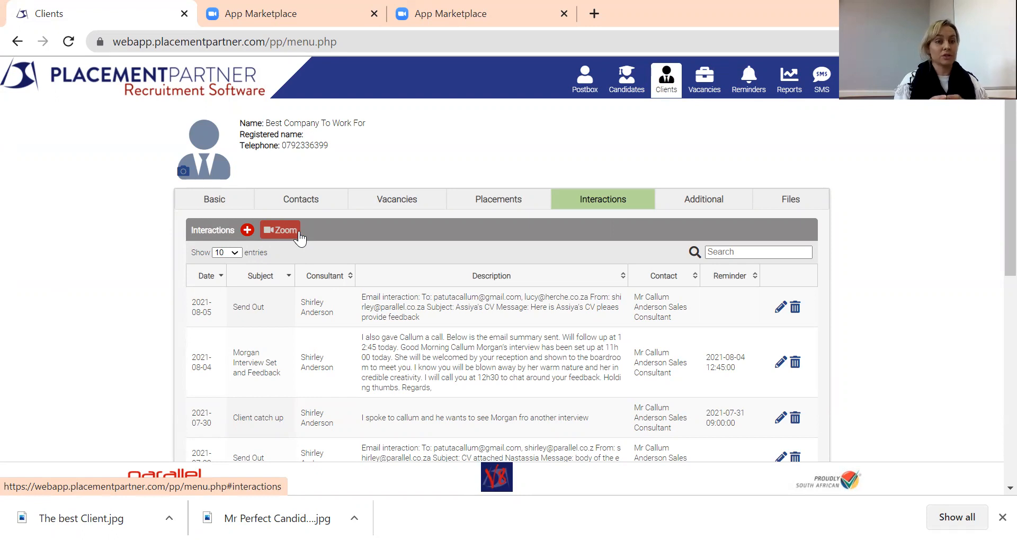
pyautogui.moveTo(991, 104)
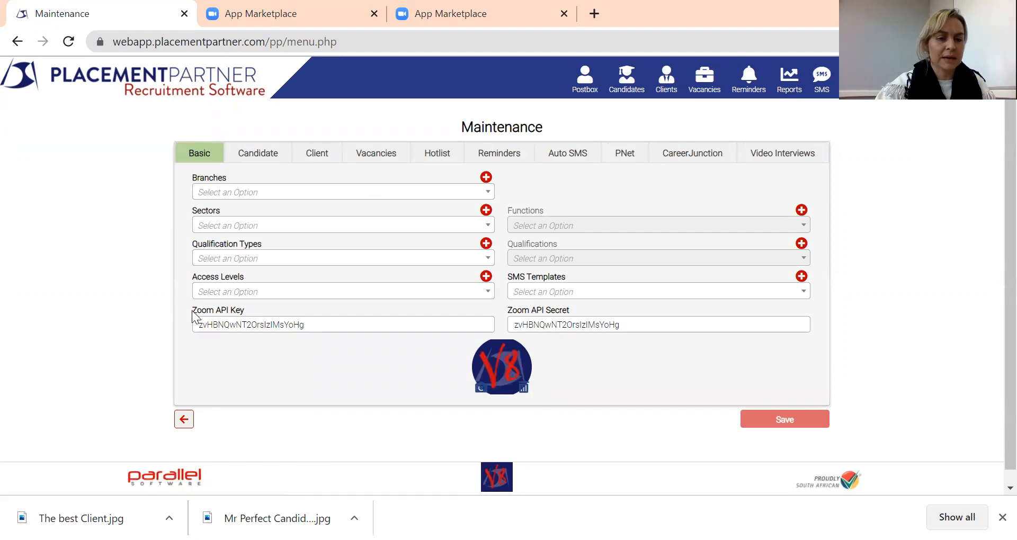
pyautogui.doubleClick(217, 310)
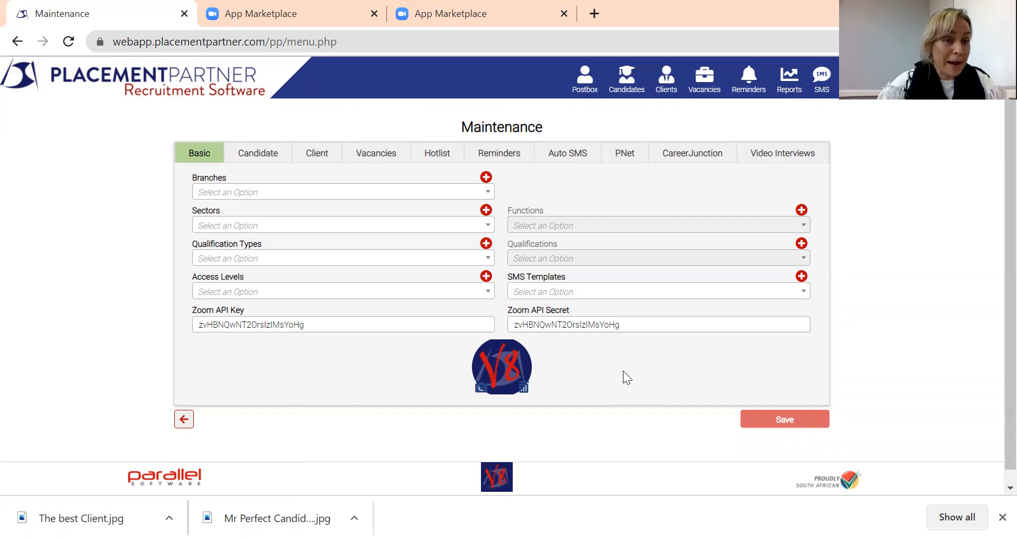
pyautogui.moveTo(620, 353)
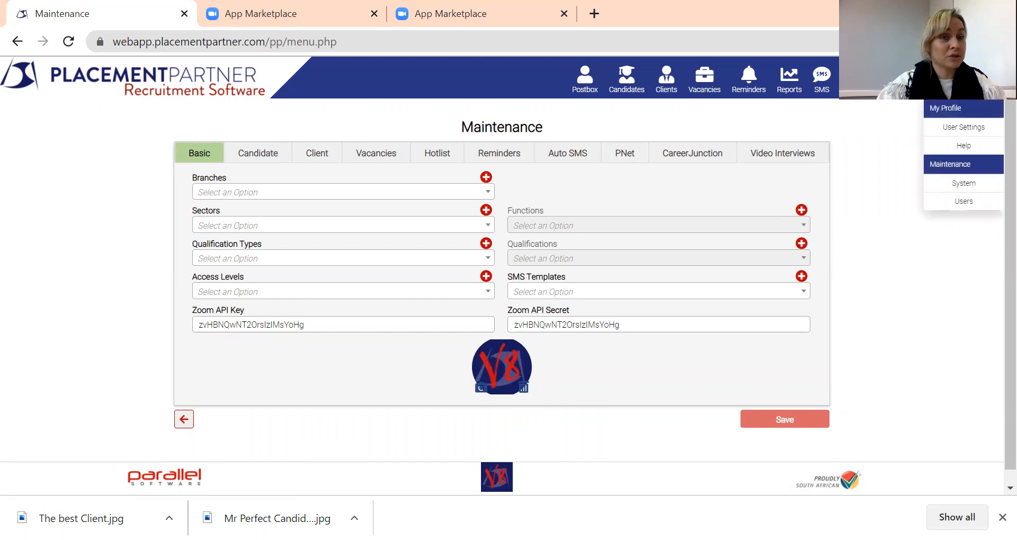
# - Find the user 'shirley' under Maintenance > Users and edit her account
pyautogui.click(962, 202)
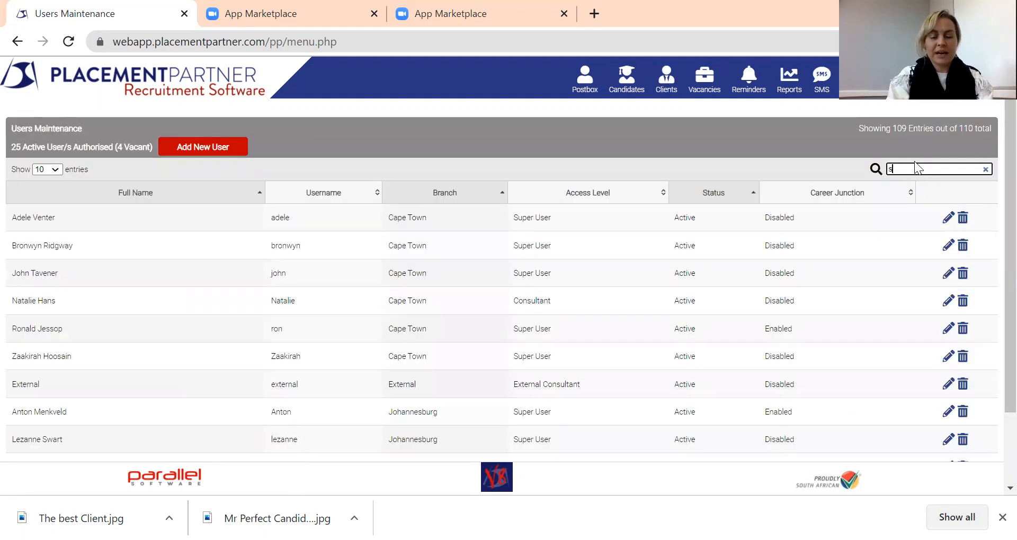
pyautogui.write('shirley')
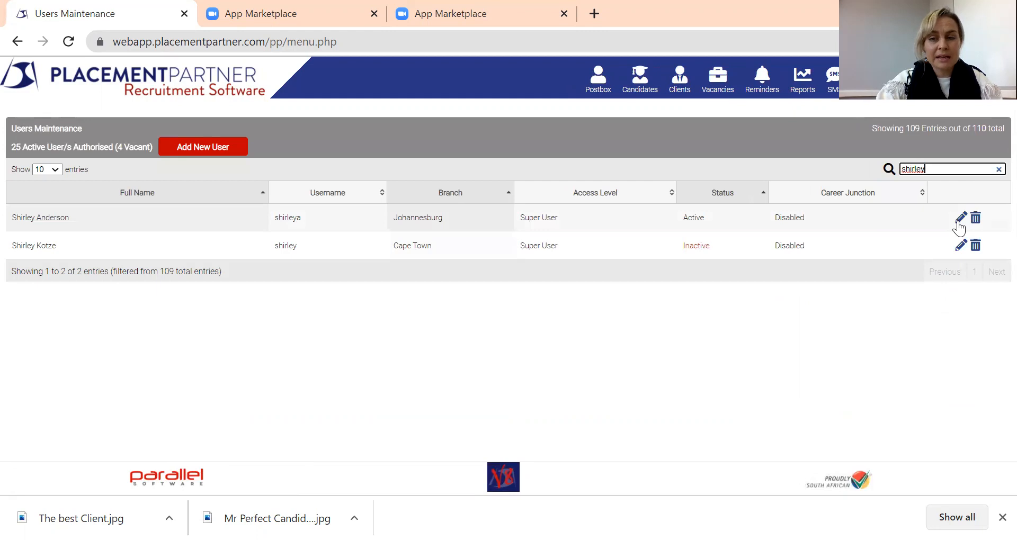
pyautogui.click(960, 217)
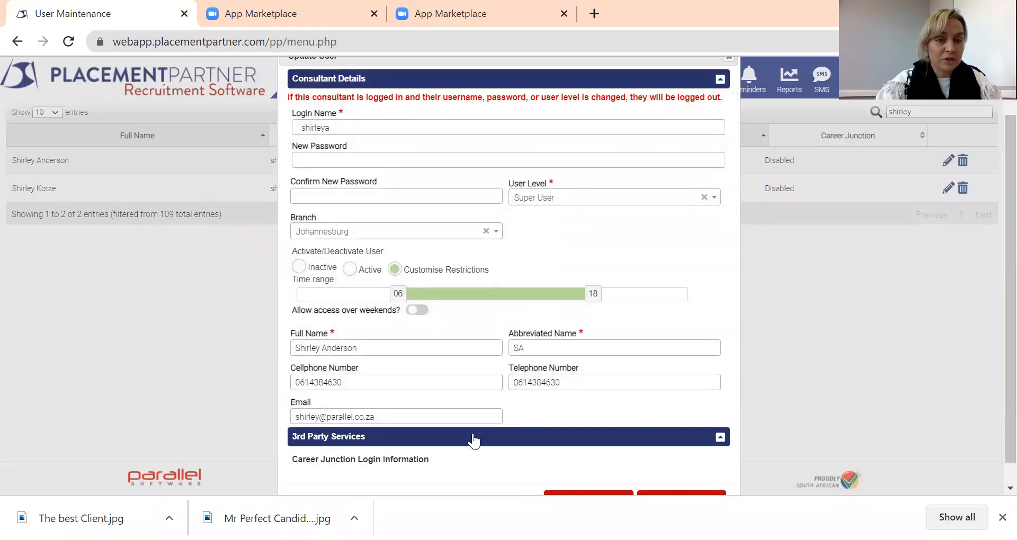
# - Switch on Set Own Zoom Credentials for the user and update the account
pyautogui.scroll(-3)
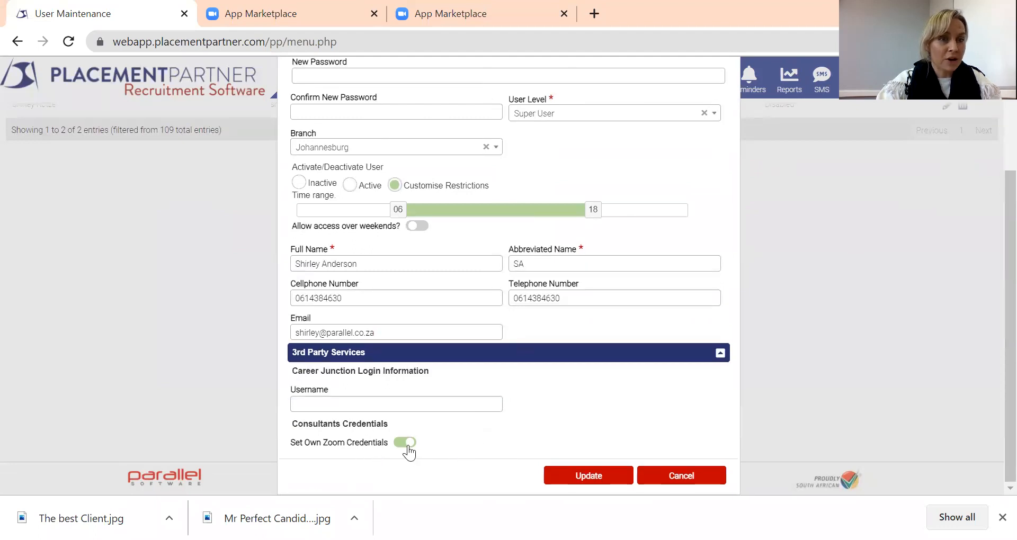
pyautogui.click(404, 442)
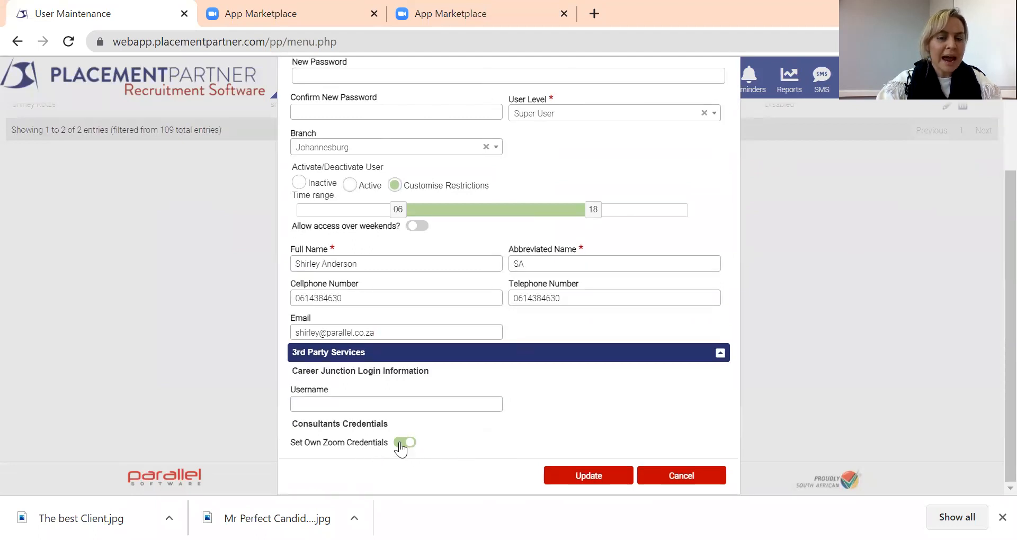
pyautogui.click(405, 443)
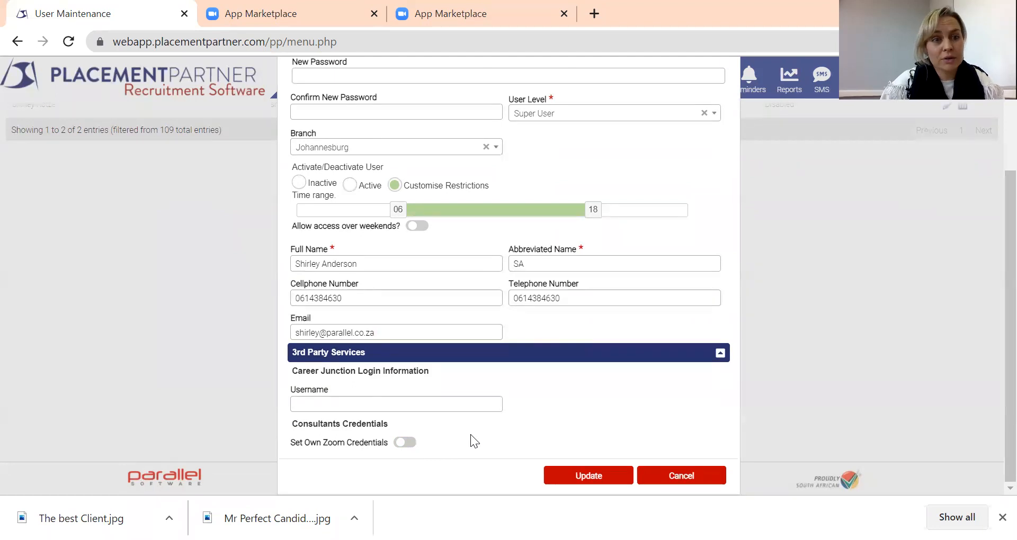
pyautogui.moveTo(422, 444)
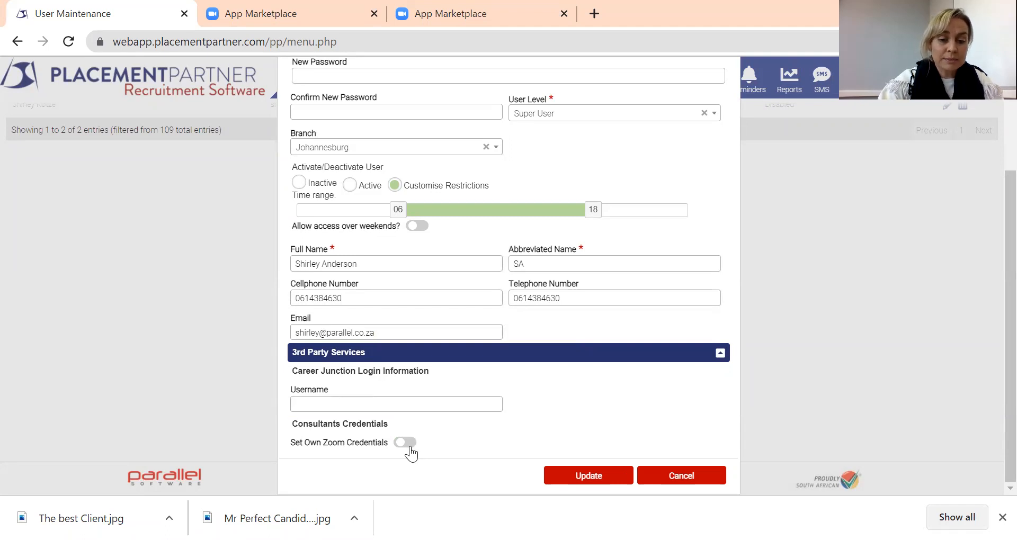
pyautogui.click(405, 442)
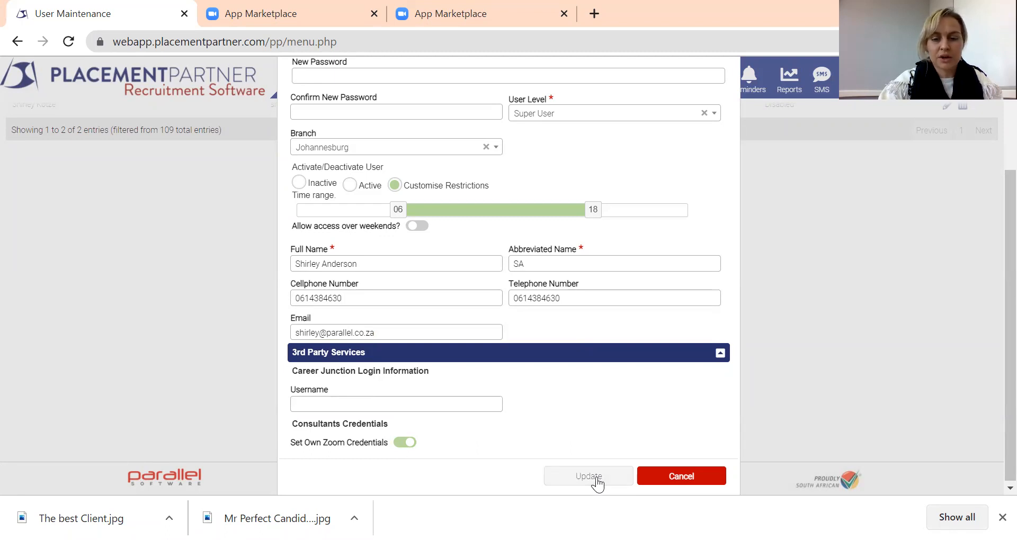
pyautogui.click(586, 475)
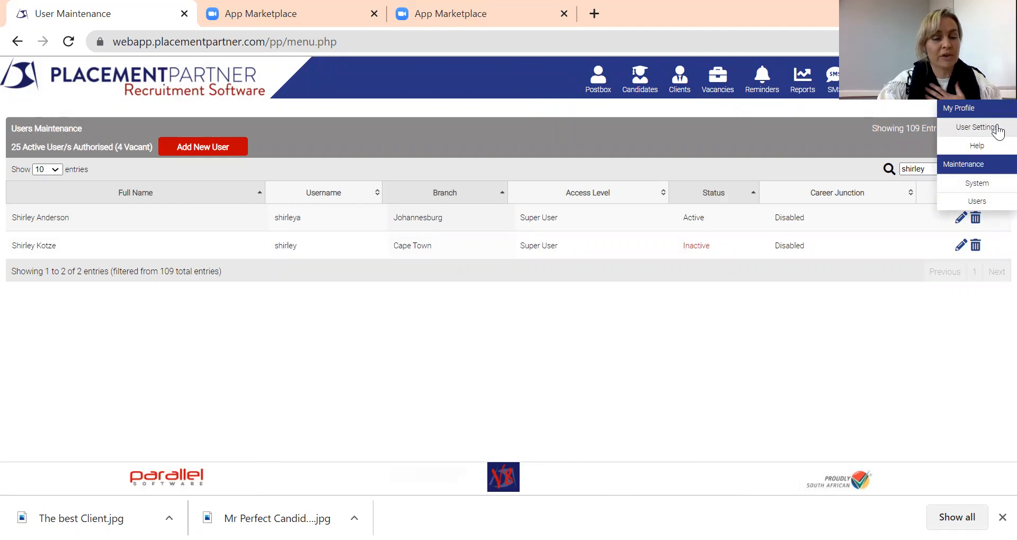
# - Start adding personal Zoom credentials from the user settings page
pyautogui.click(975, 126)
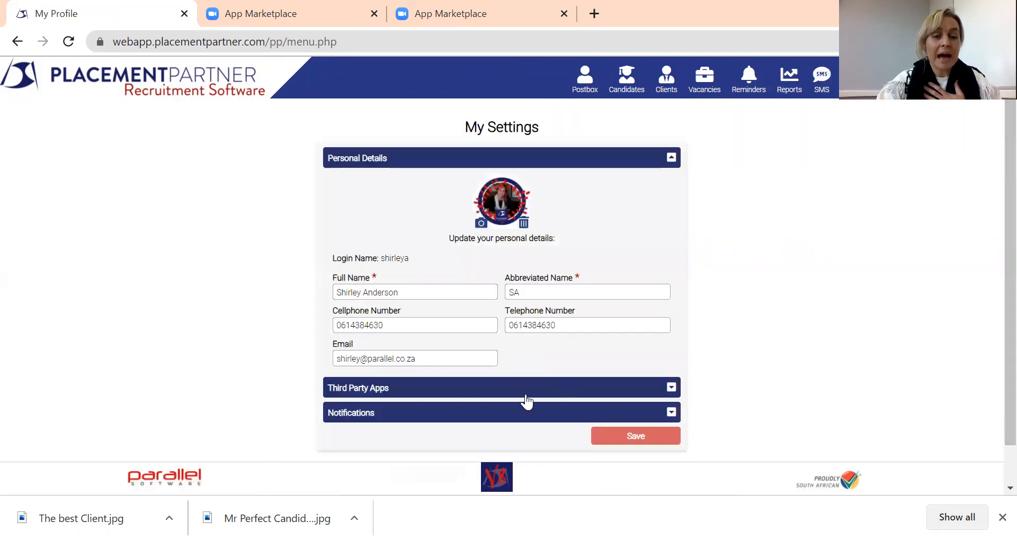
pyautogui.moveTo(447, 387)
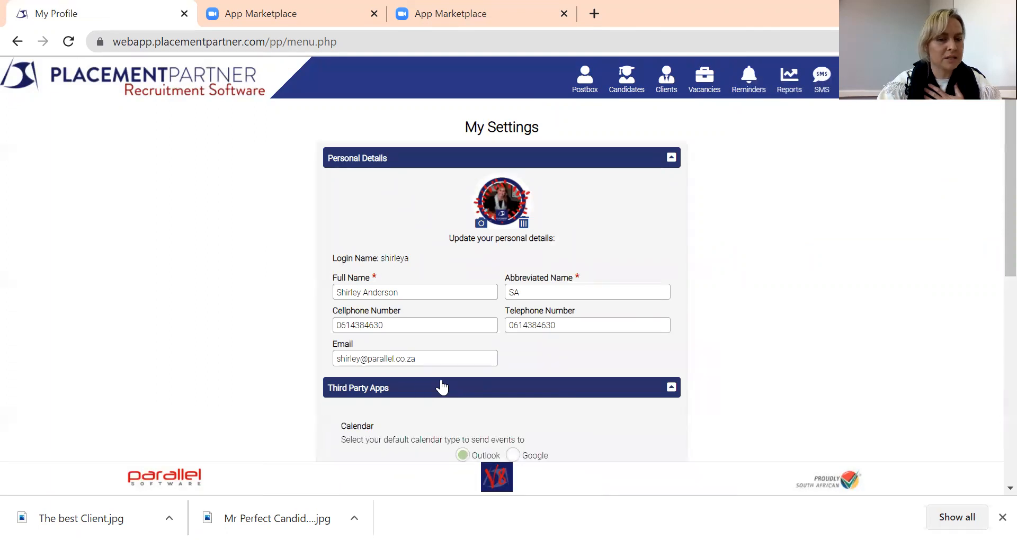
pyautogui.scroll(-3)
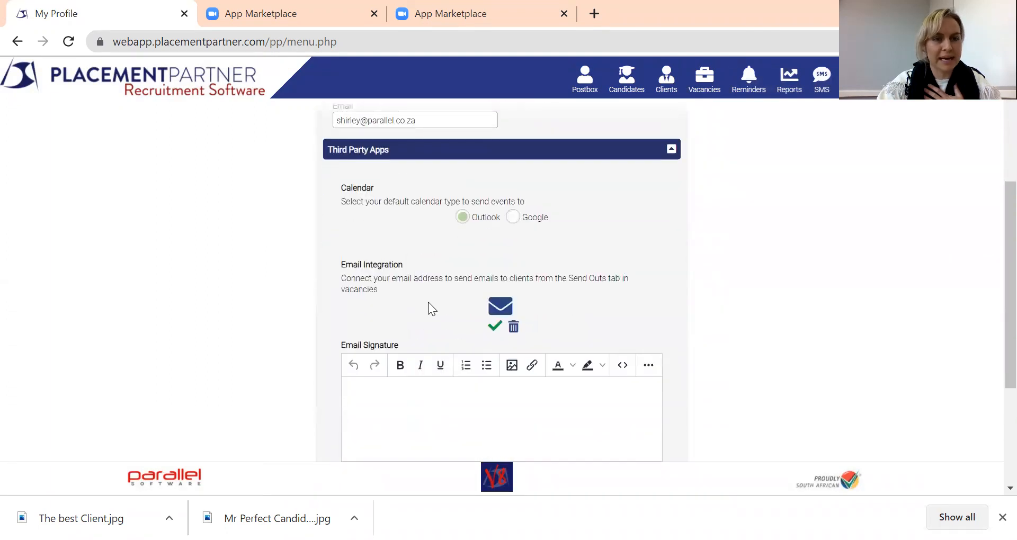
pyautogui.scroll(-3)
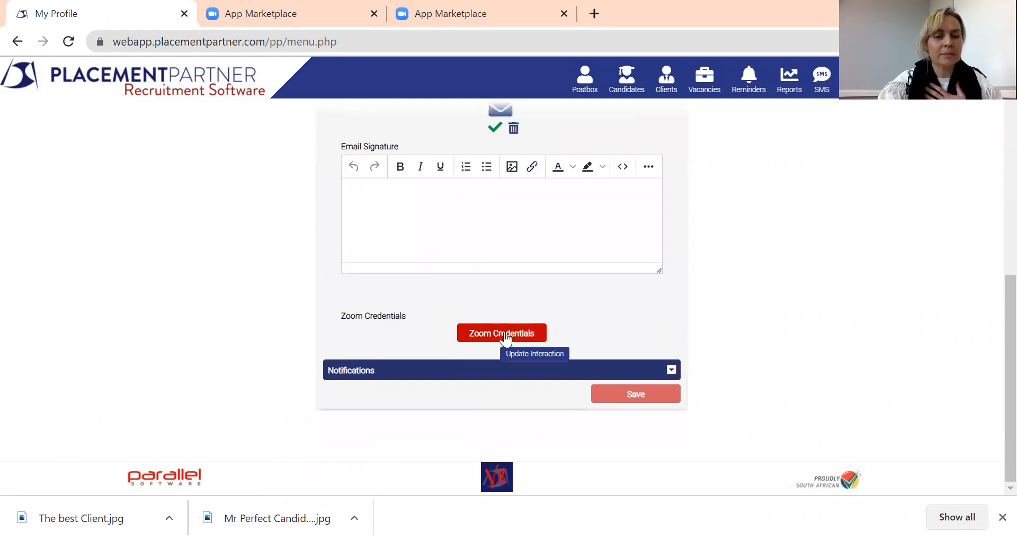
pyautogui.click(501, 332)
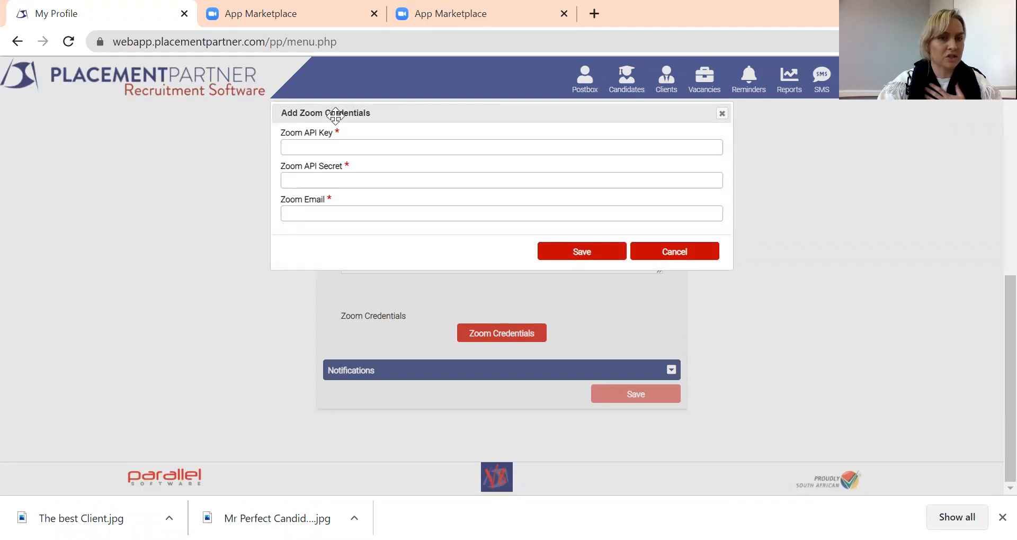
pyautogui.moveTo(336, 200)
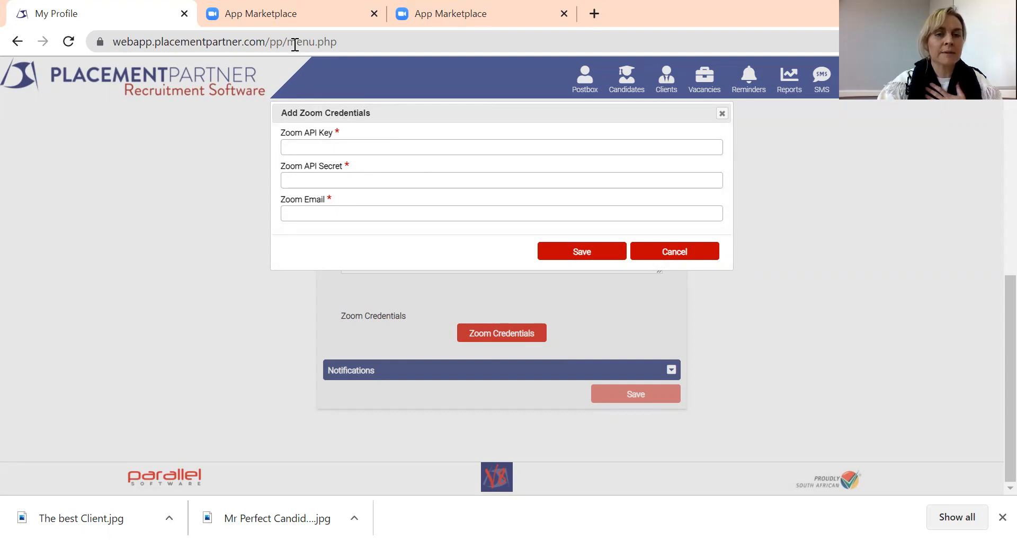
# - Copy the API Key and API Secret from the Zoom app into the credentials form
pyautogui.click(262, 13)
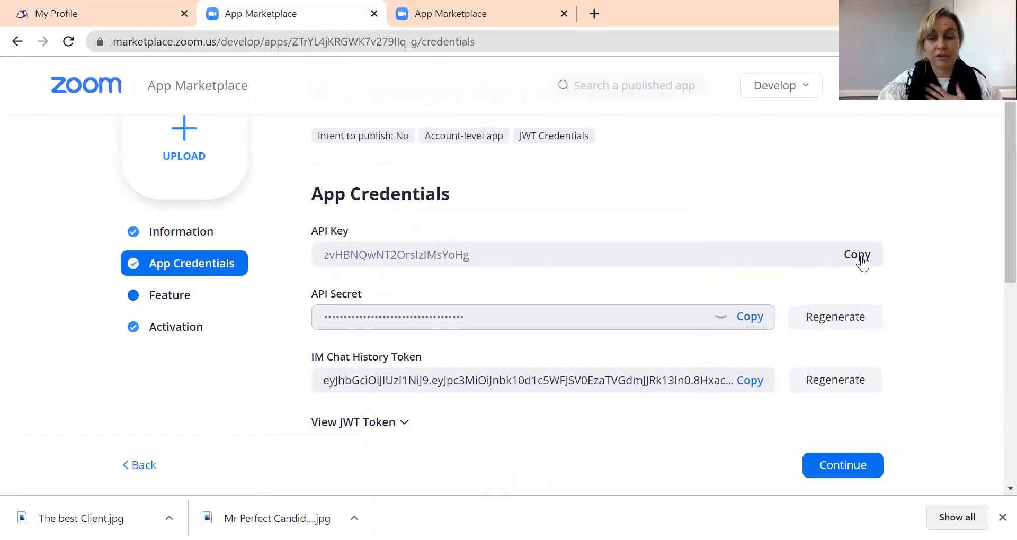
pyautogui.click(857, 254)
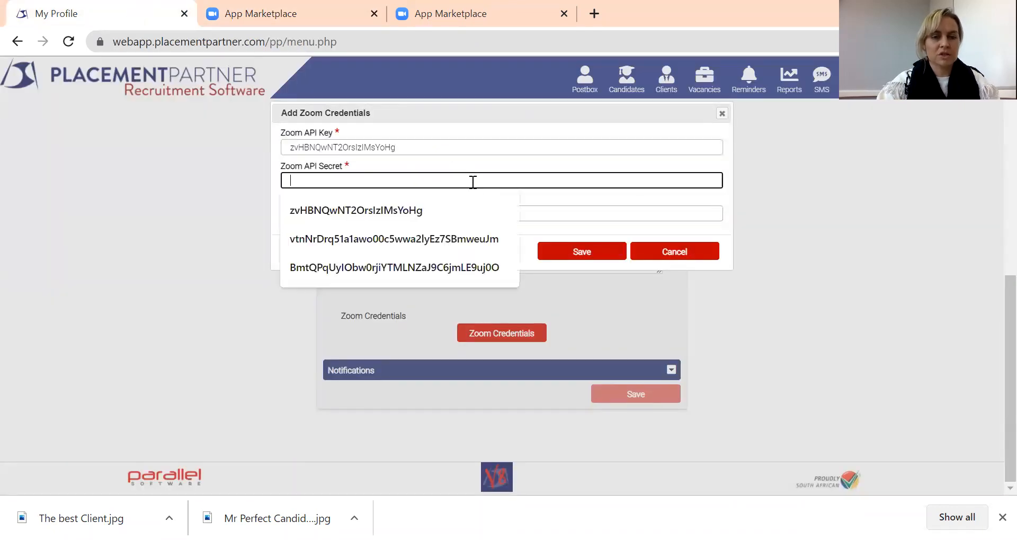
pyautogui.click(291, 13)
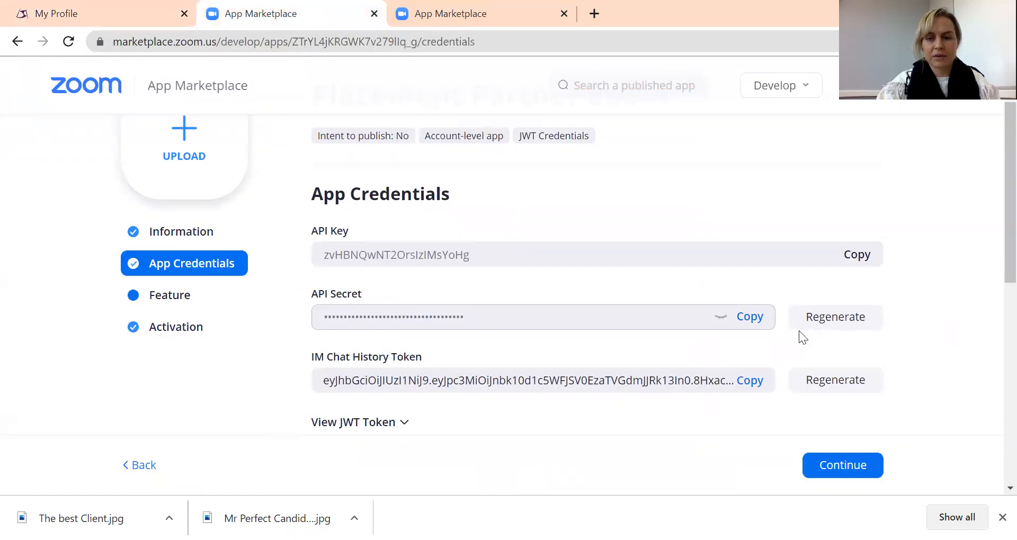
pyautogui.click(750, 316)
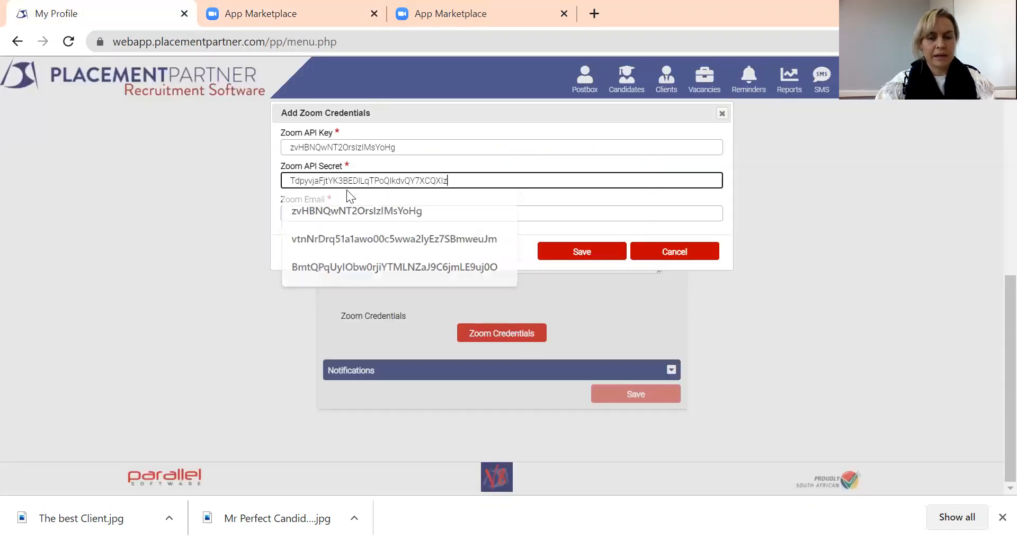
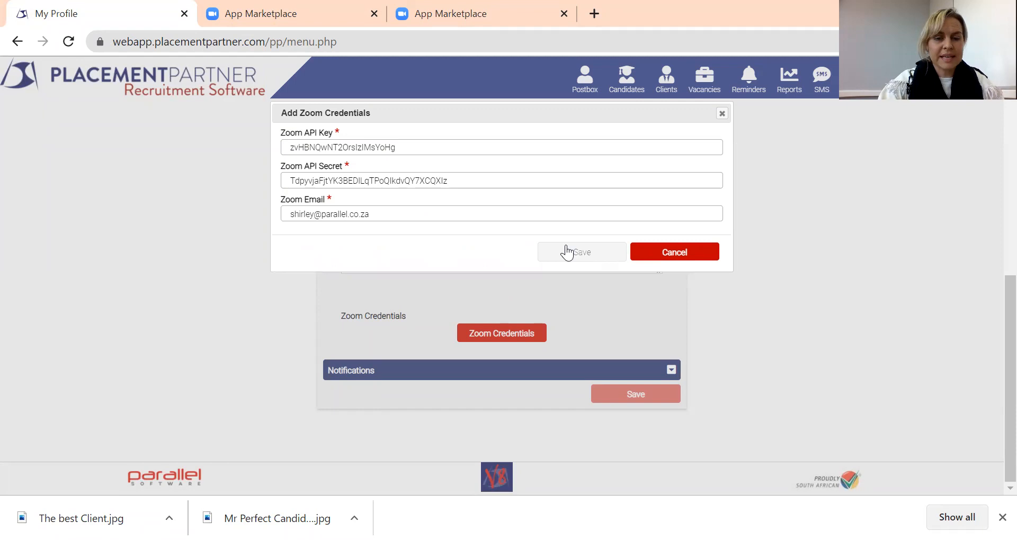
pyautogui.click(581, 252)
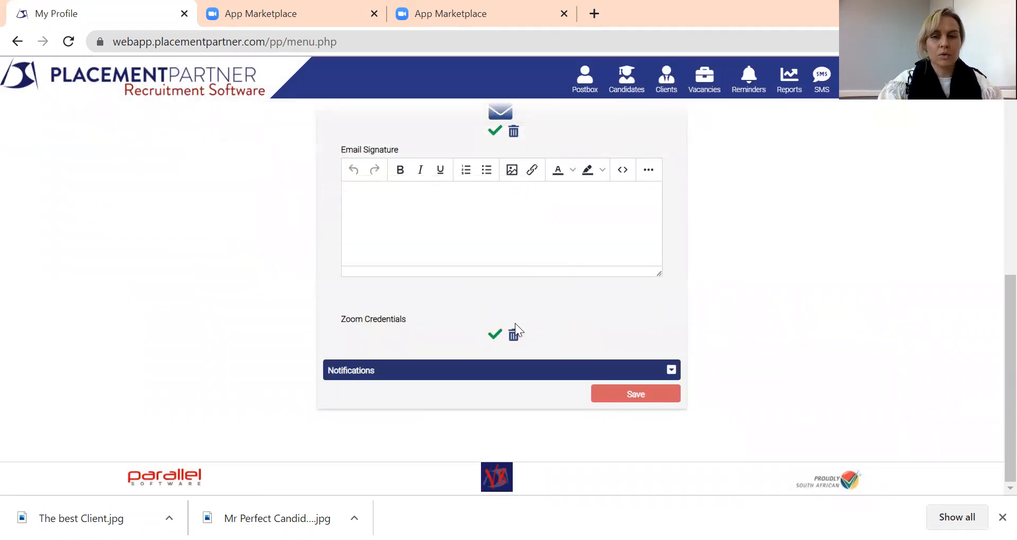
# - Go to Clients > Search Clients, then return to the Zoom app credentials page
pyautogui.click(665, 77)
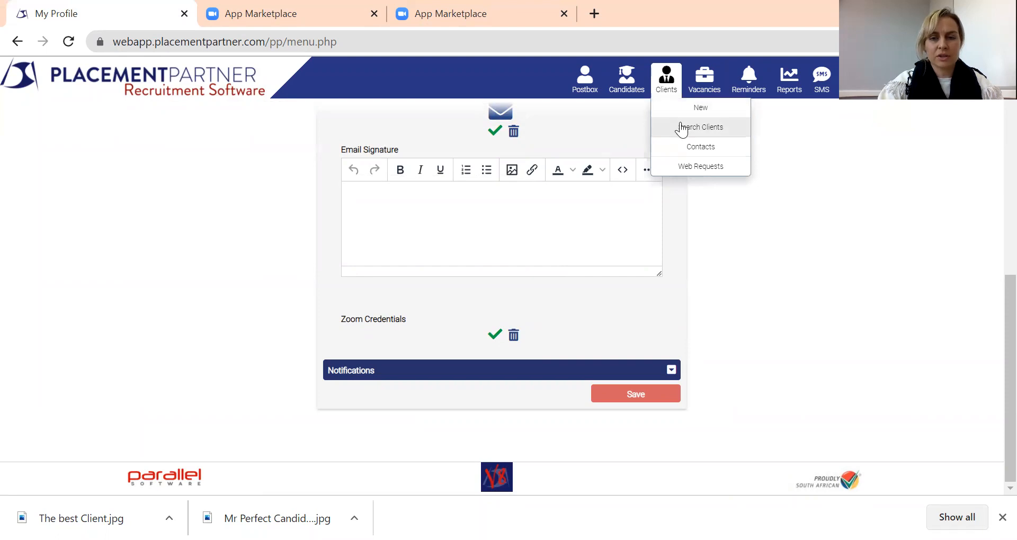
pyautogui.click(700, 126)
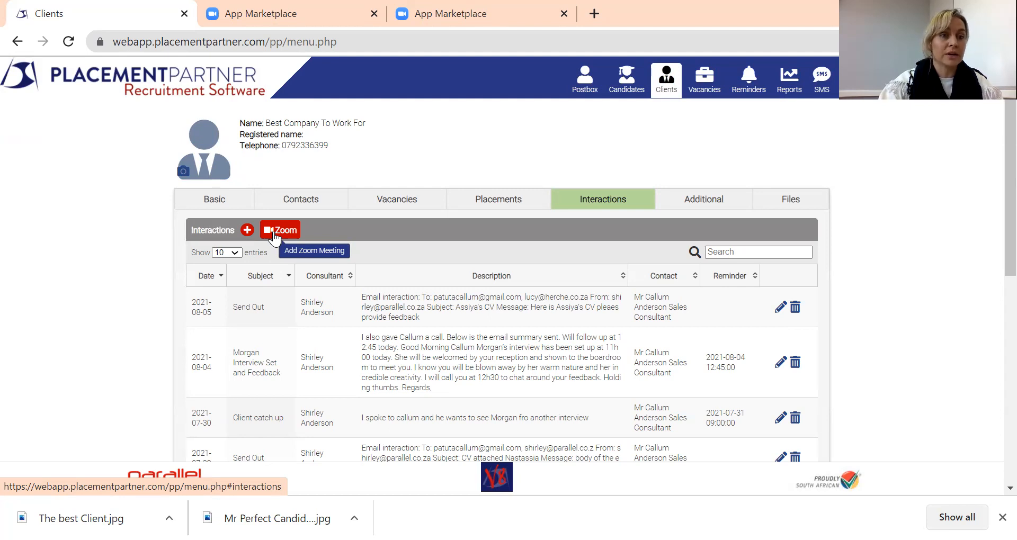
pyautogui.click(290, 13)
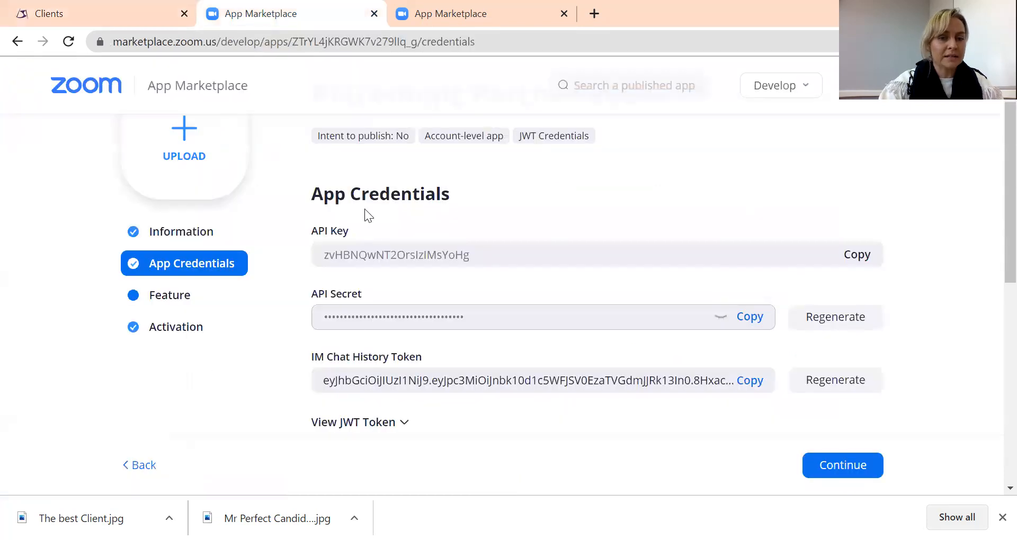
pyautogui.moveTo(412, 298)
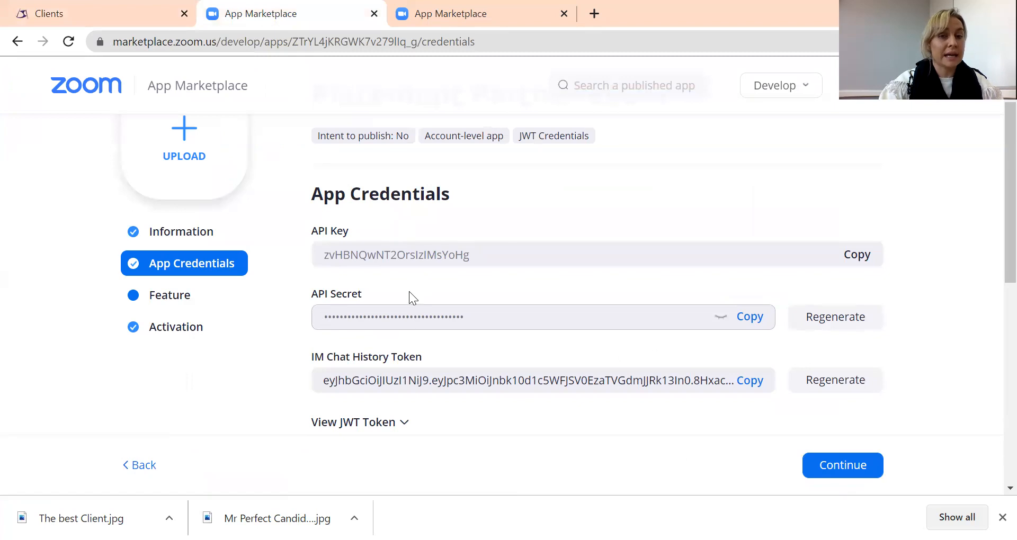
# - Review the JWT card's 'Generate your API Key & Secret' description on the Create page
pyautogui.click(483, 13)
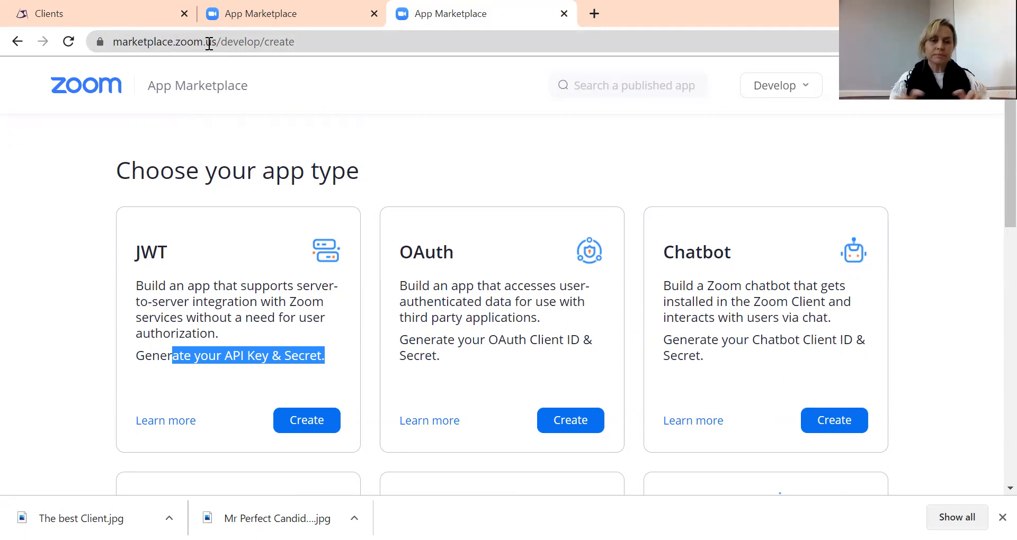
pyautogui.moveTo(223, 63)
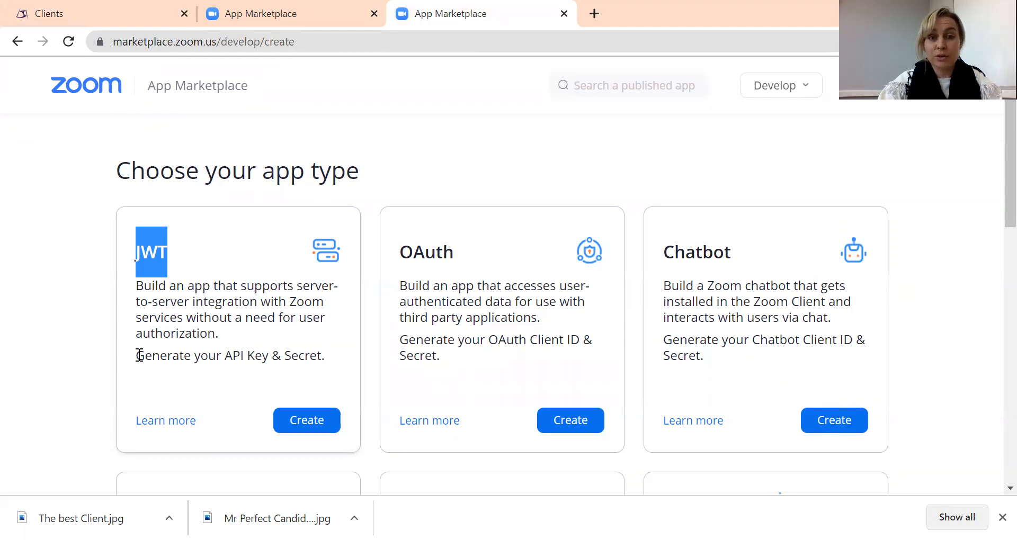
pyautogui.moveTo(136, 356); pyautogui.dragTo(241, 356)
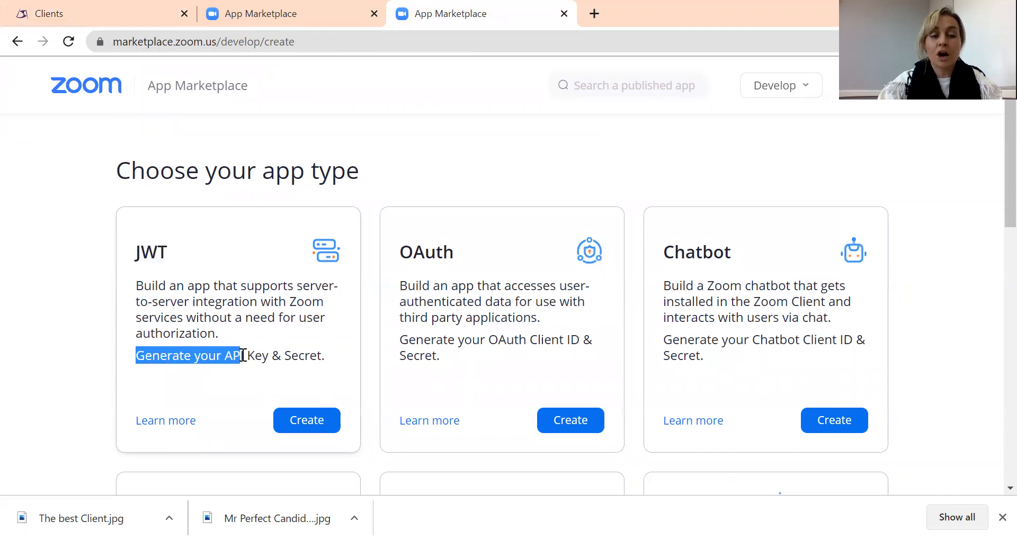
pyautogui.moveTo(243, 356); pyautogui.dragTo(324, 356)
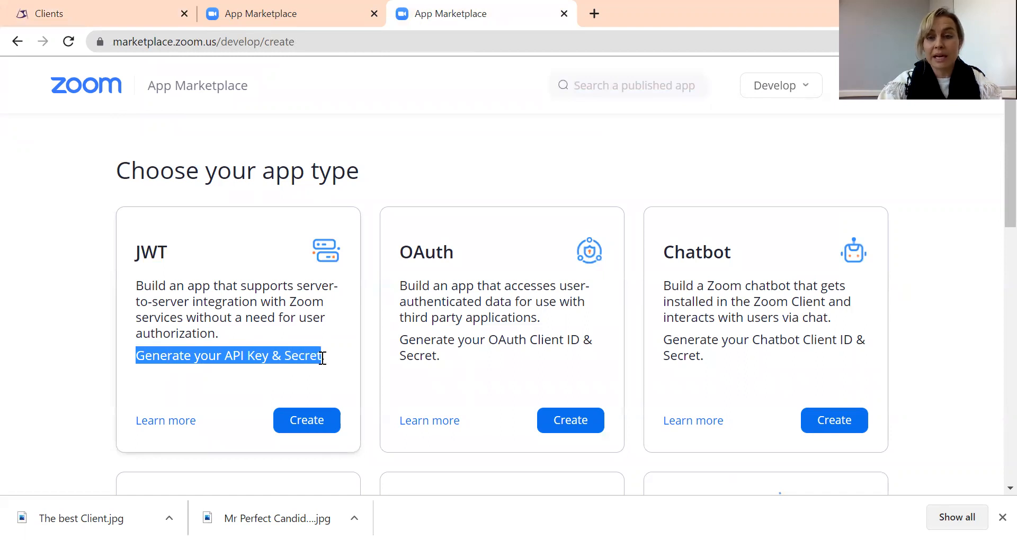
pyautogui.moveTo(306, 421)
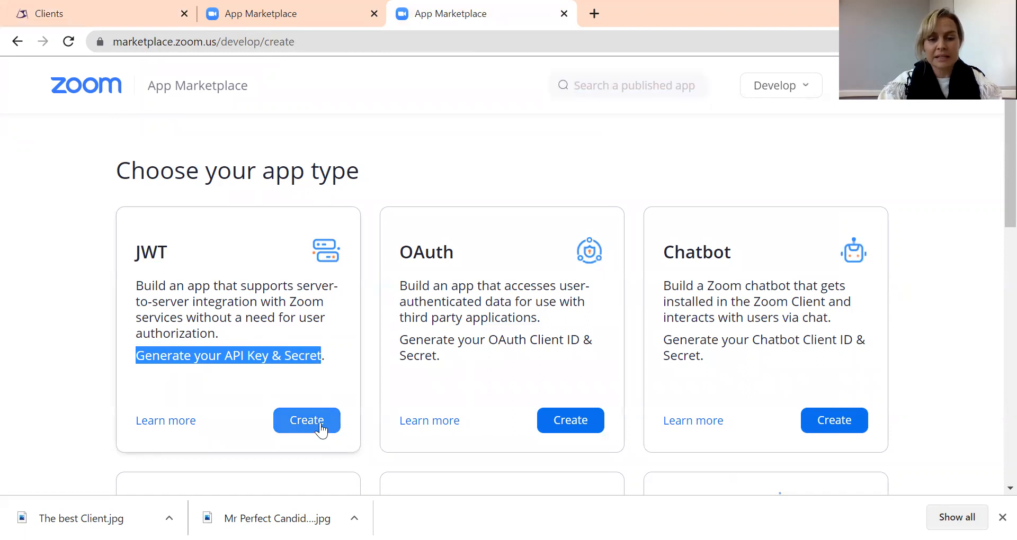
# - Begin a JWT app and name it Placement Partner Zoom Account
pyautogui.click(306, 421)
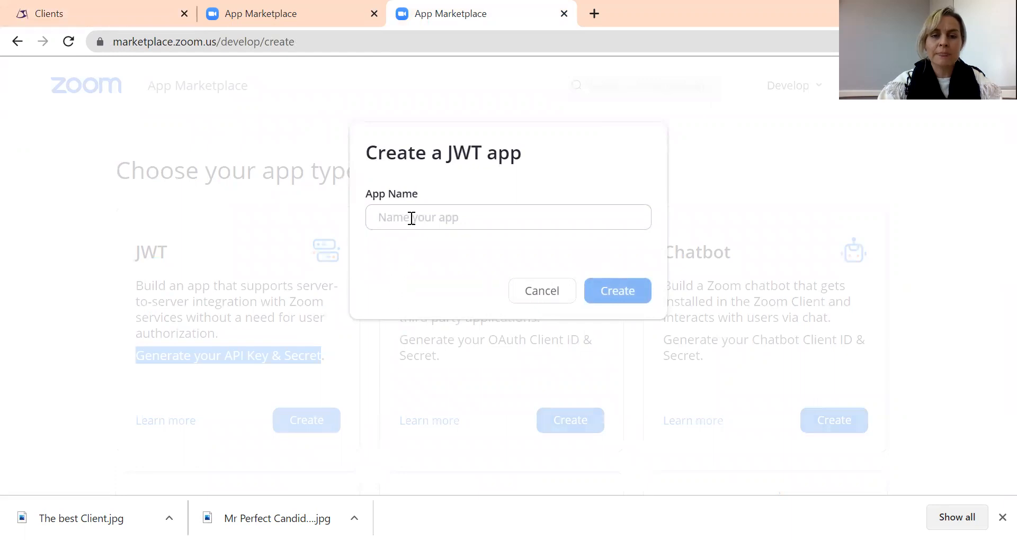
pyautogui.click(508, 217)
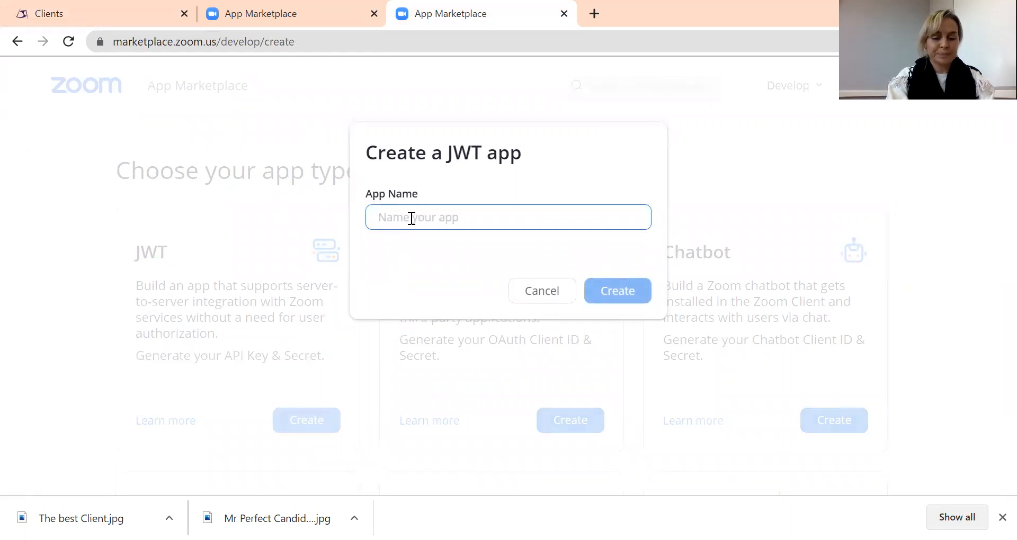
pyautogui.write('Placemen')
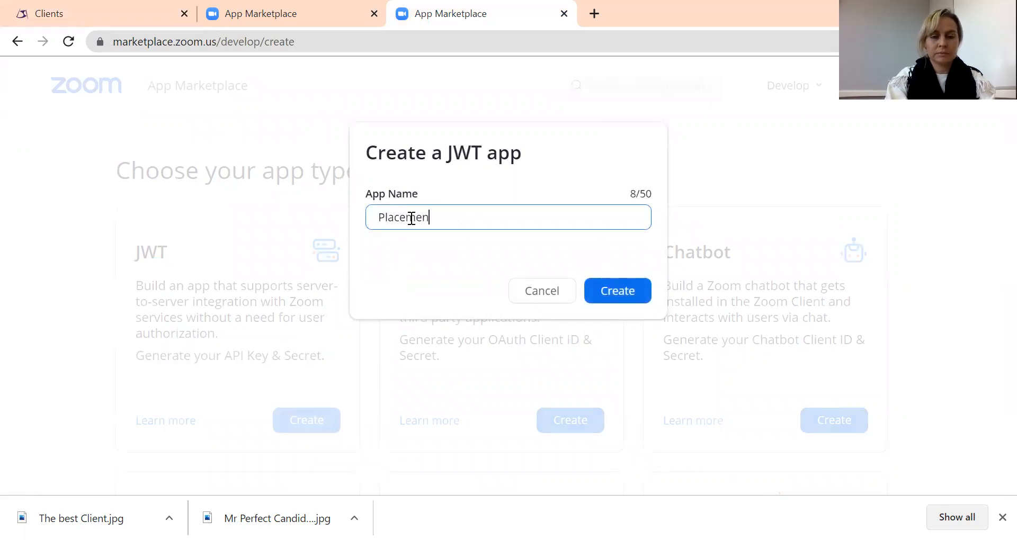
pyautogui.write('Partner Zoom Account')
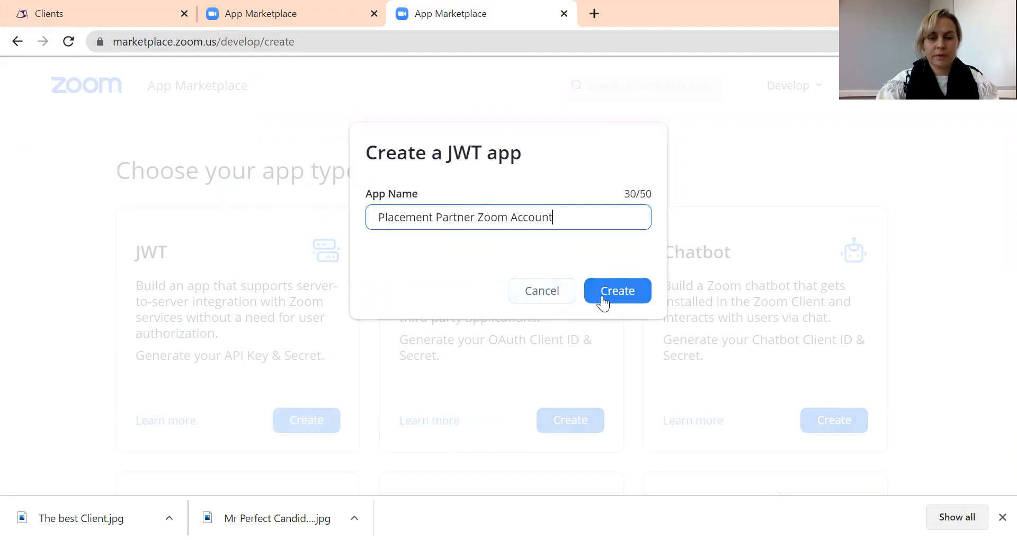
# - Create the JWT app and enter Placement Partner as the company name
pyautogui.click(616, 290)
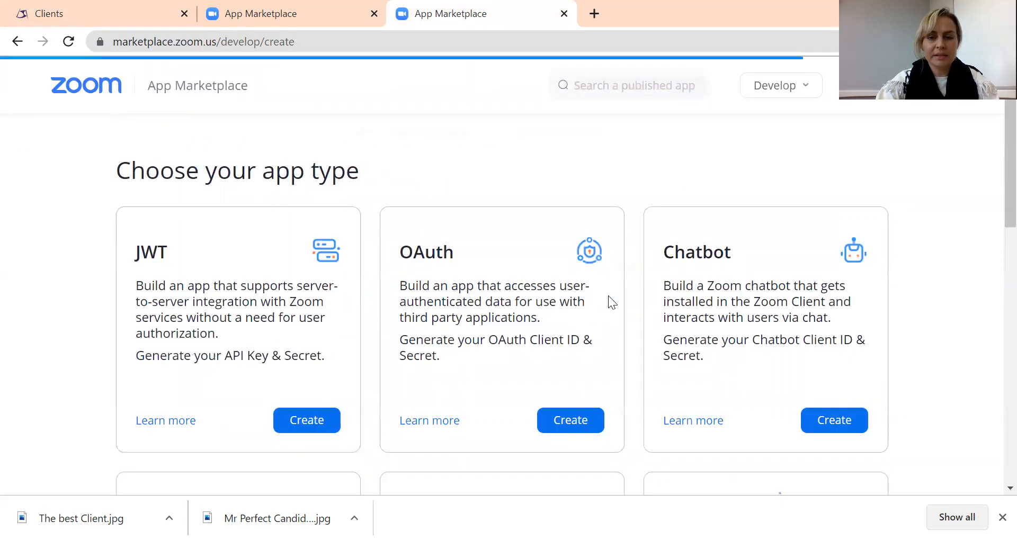
pyautogui.click(306, 421)
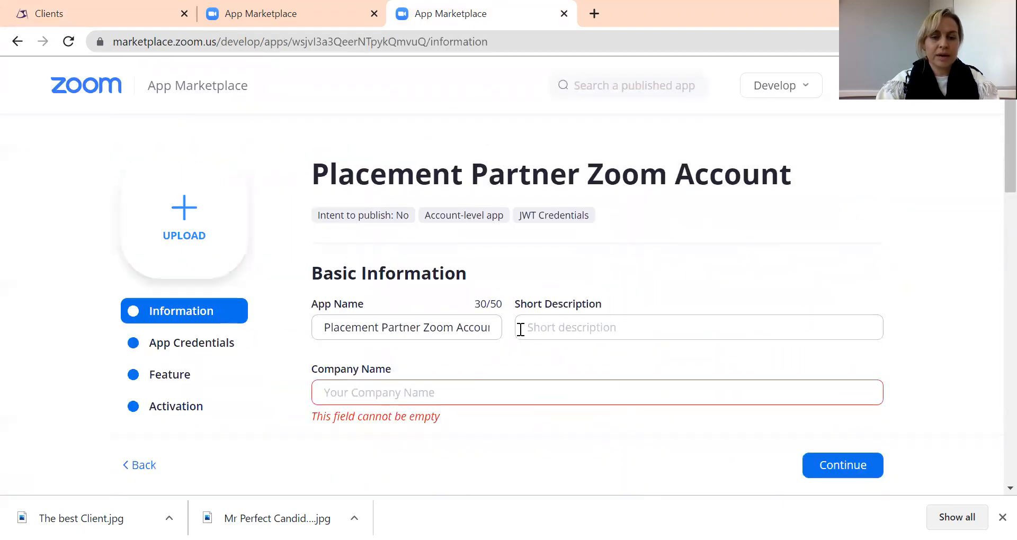
pyautogui.scroll(-3)
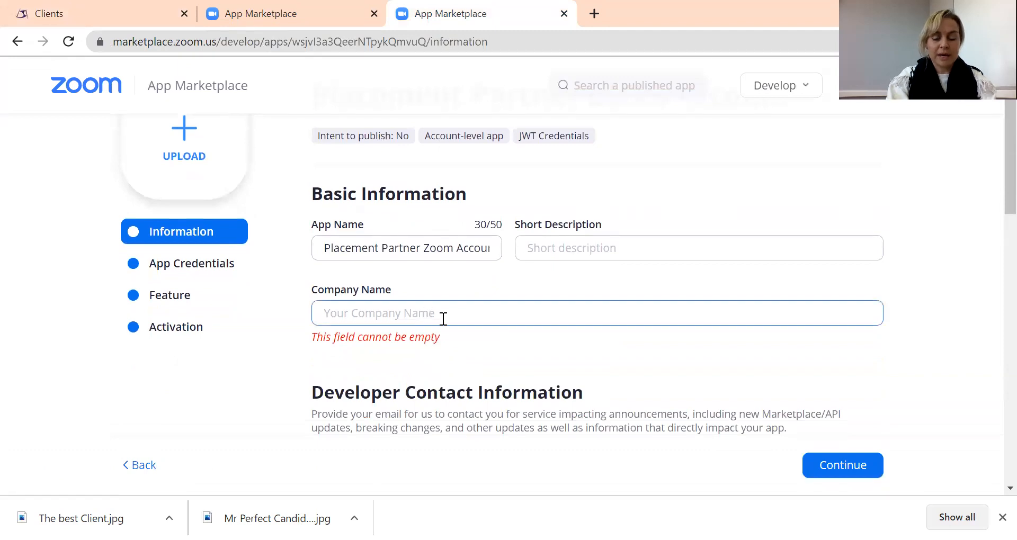
pyautogui.write('Placement Partner')
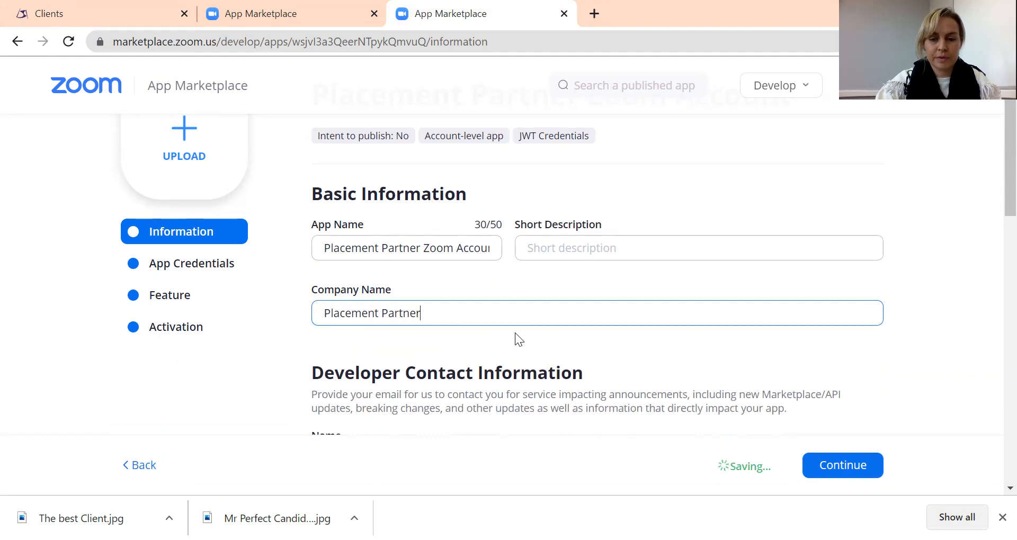
pyautogui.scroll(-3)
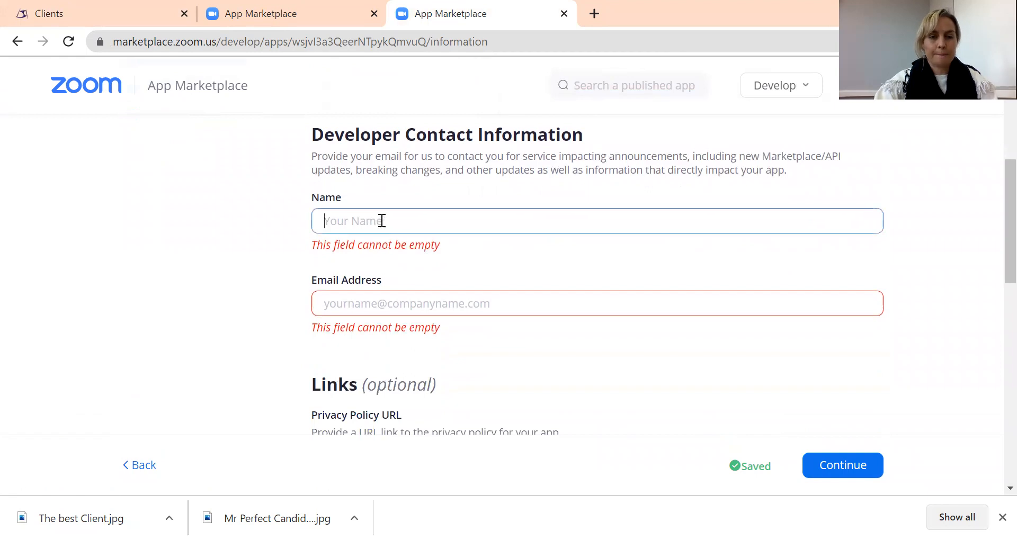
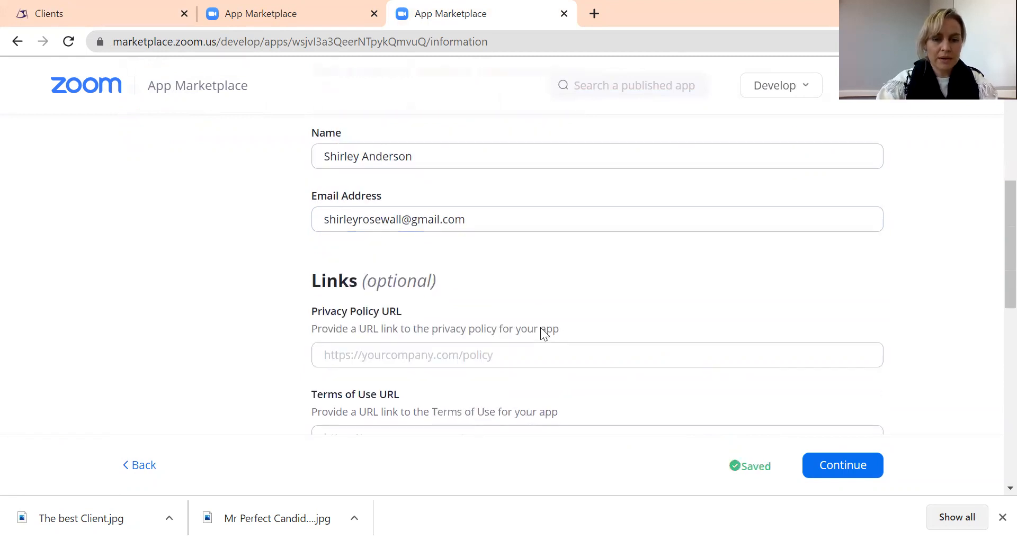
pyautogui.scroll(-3)
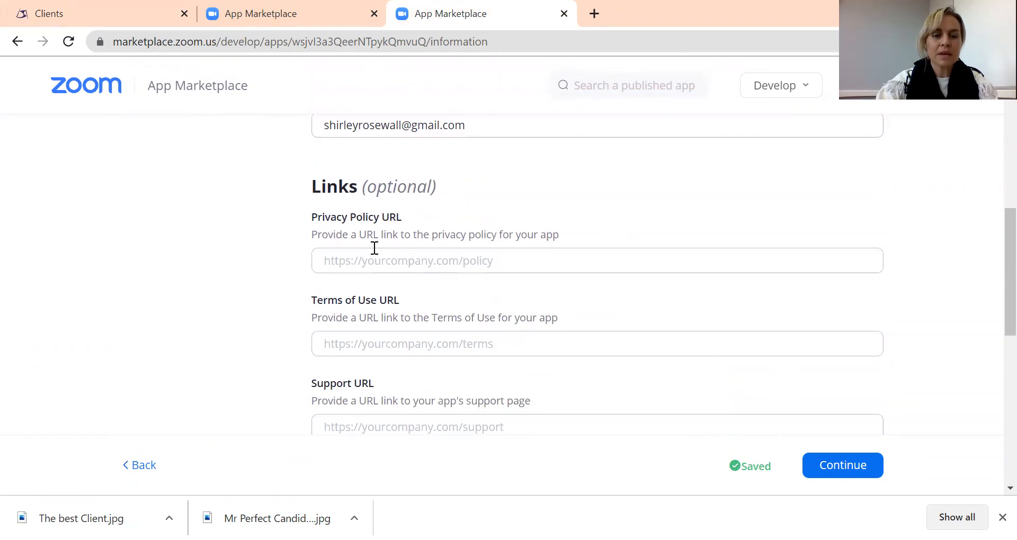
pyautogui.scroll(-3)
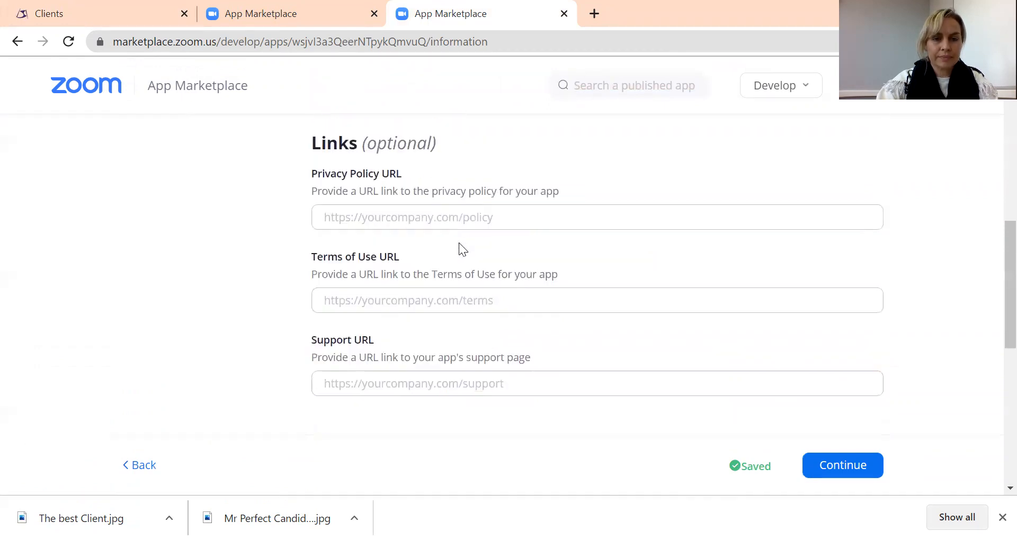
pyautogui.click(192, 343)
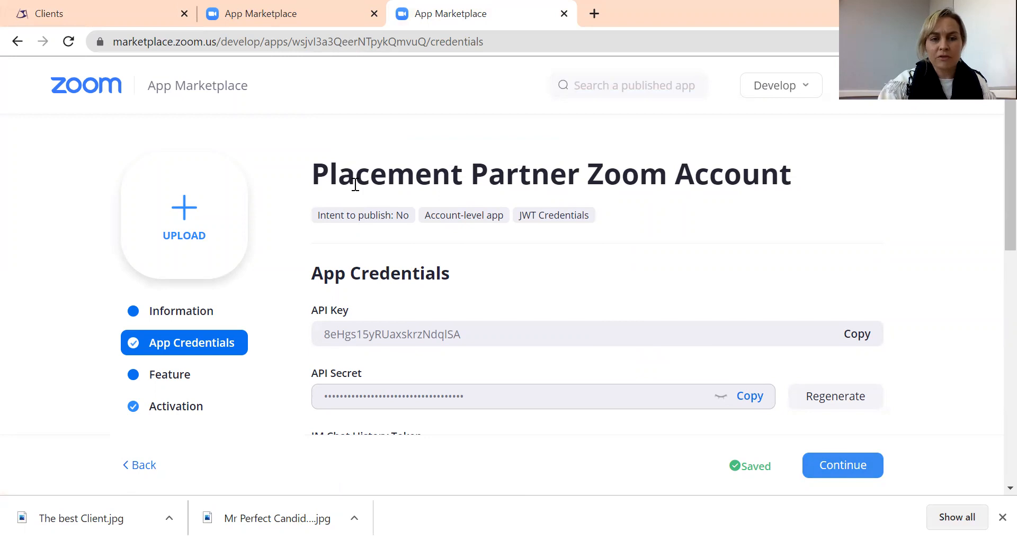
# - Review the app's API Key and Secret, then return to the client in Placement Partner
pyautogui.scroll(-3)
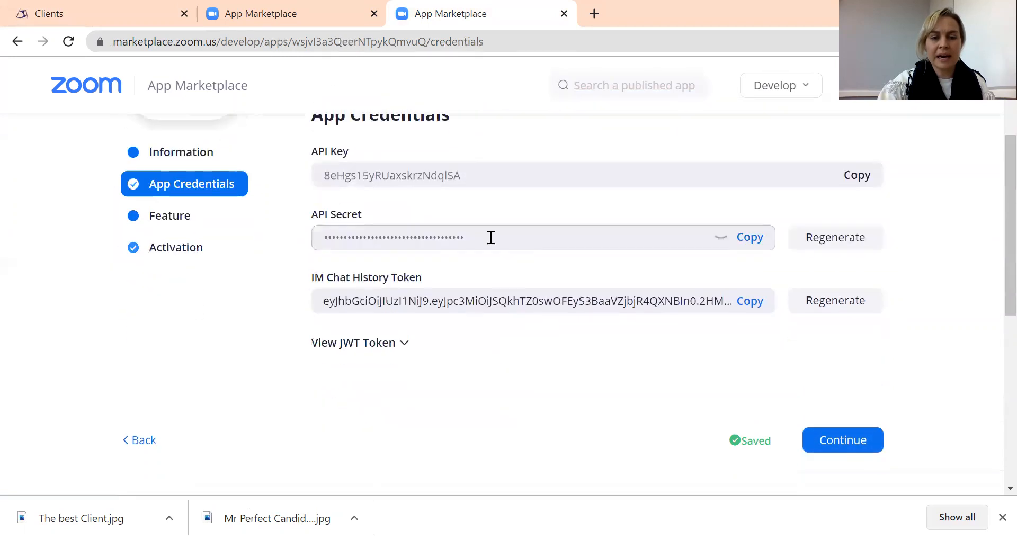
pyautogui.moveTo(880, 183)
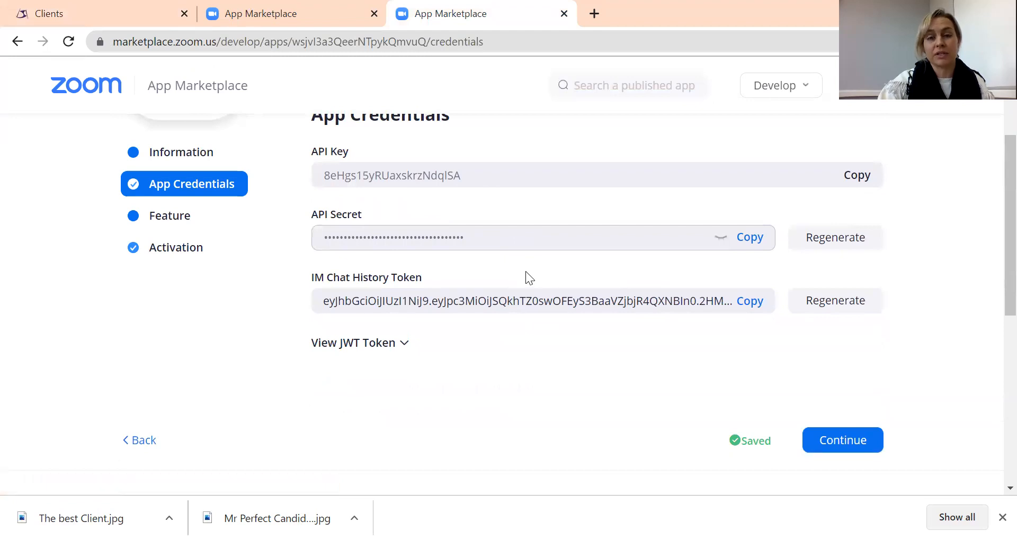
pyautogui.moveTo(856, 209)
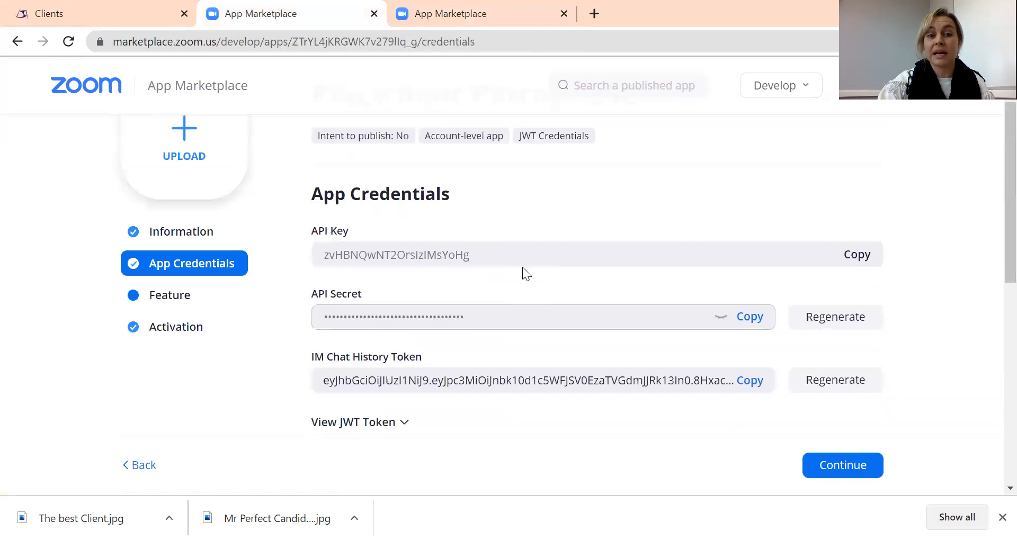
pyautogui.click(98, 12)
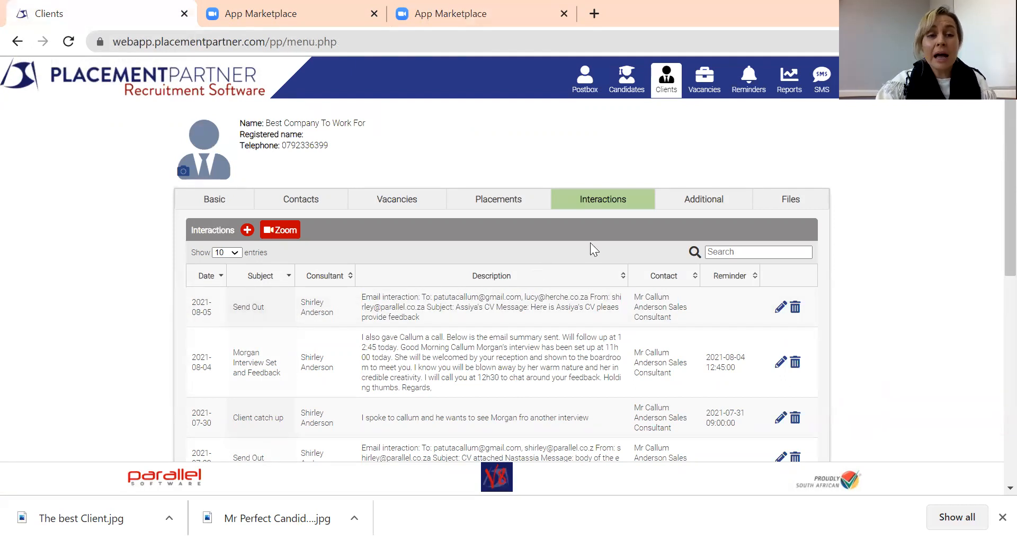
pyautogui.moveTo(279, 229)
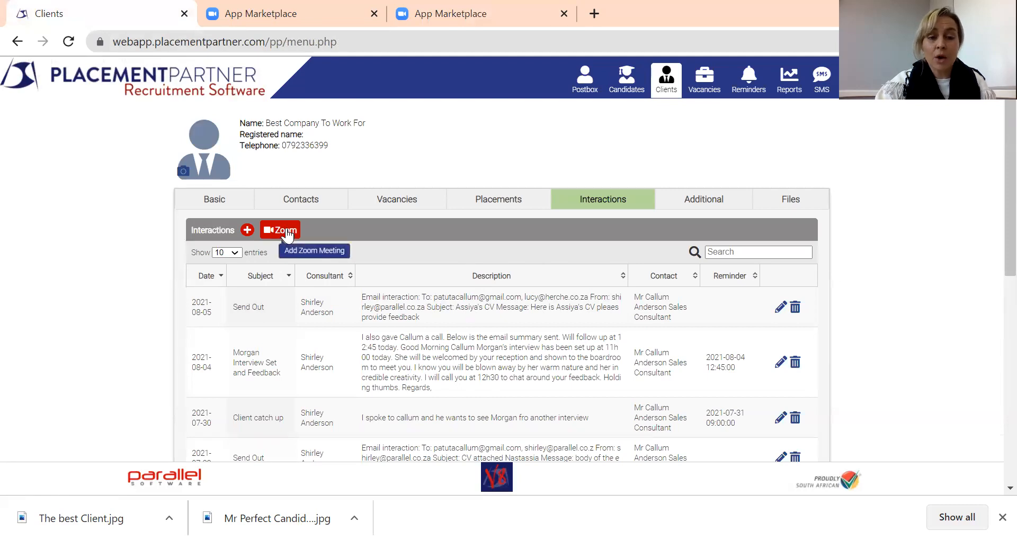
pyautogui.moveTo(292, 179)
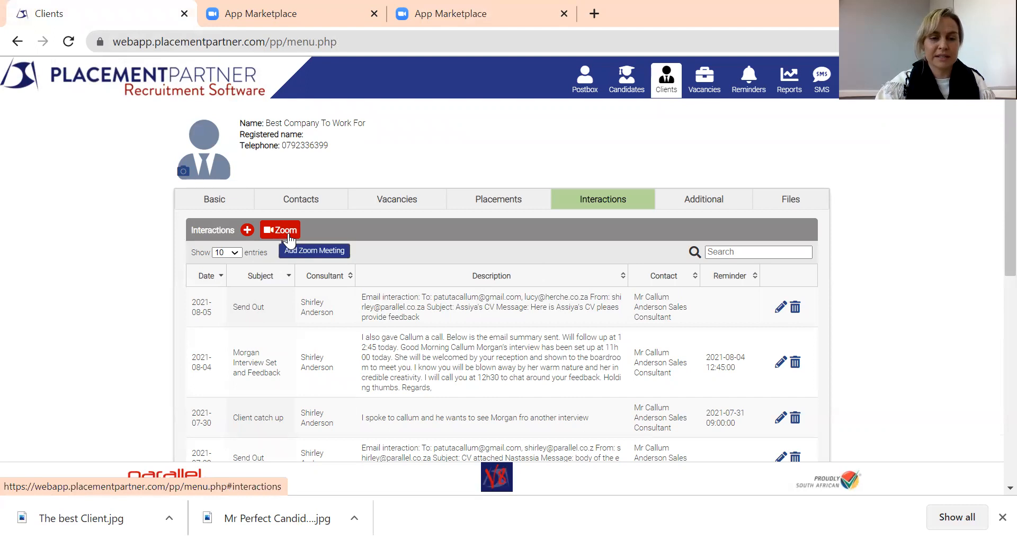
# - Start a new Zoom meeting from the client's Interactions tab
pyautogui.click(280, 230)
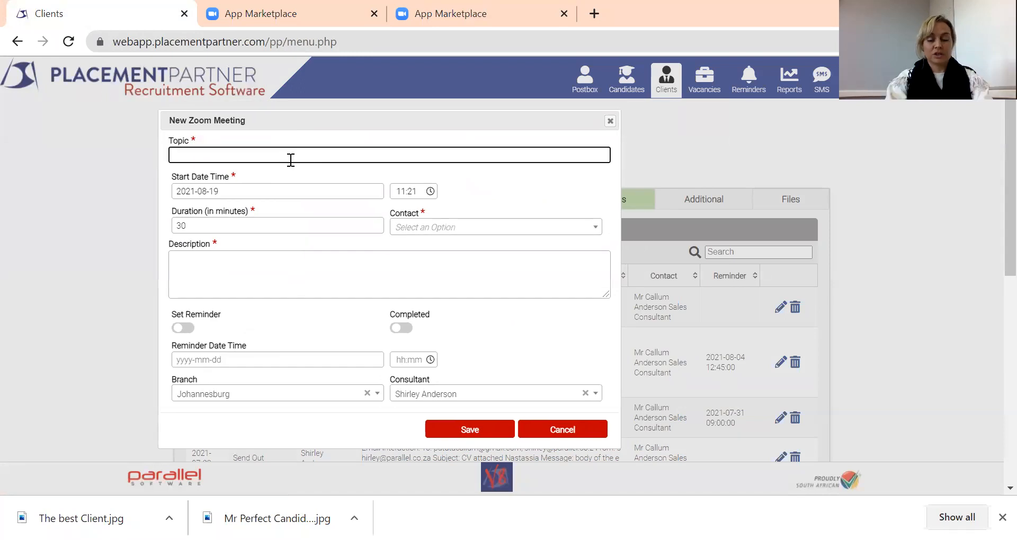
# - Enter a topic about meeting about Morgan with a 24 August start at 09:30
pyautogui.write('Meeting to Chat a')
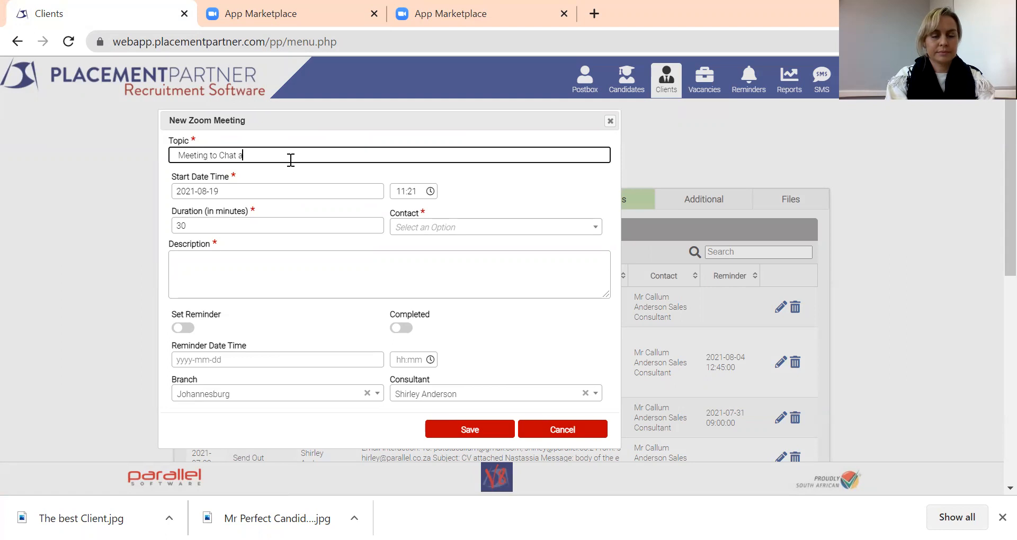
pyautogui.write('bout Morgan - Candidate')
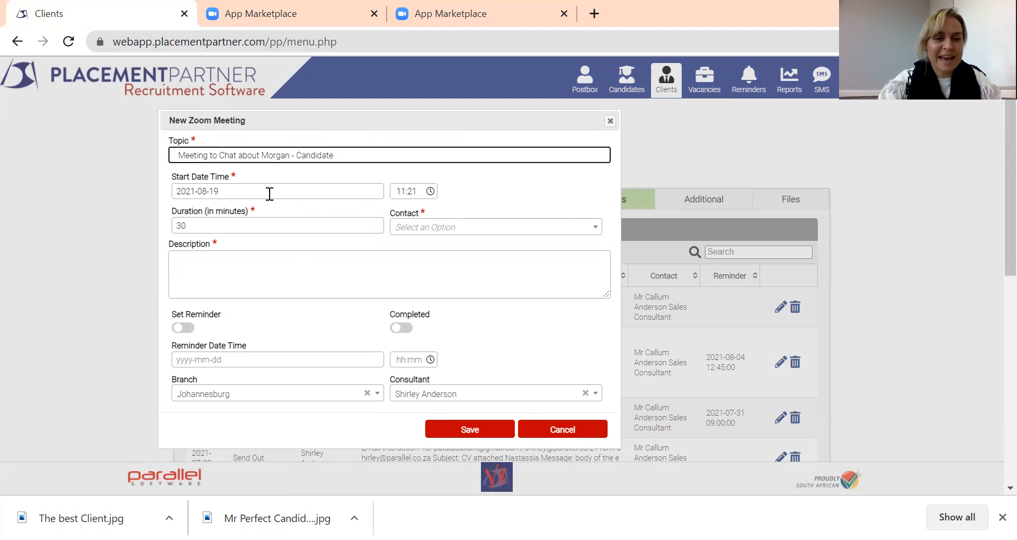
pyautogui.click(278, 191)
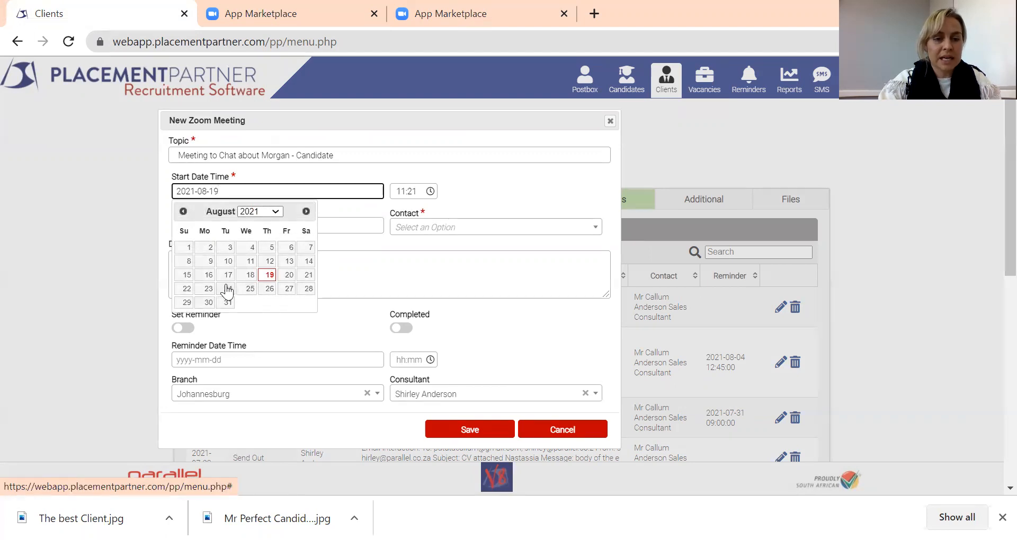
pyautogui.click(227, 288)
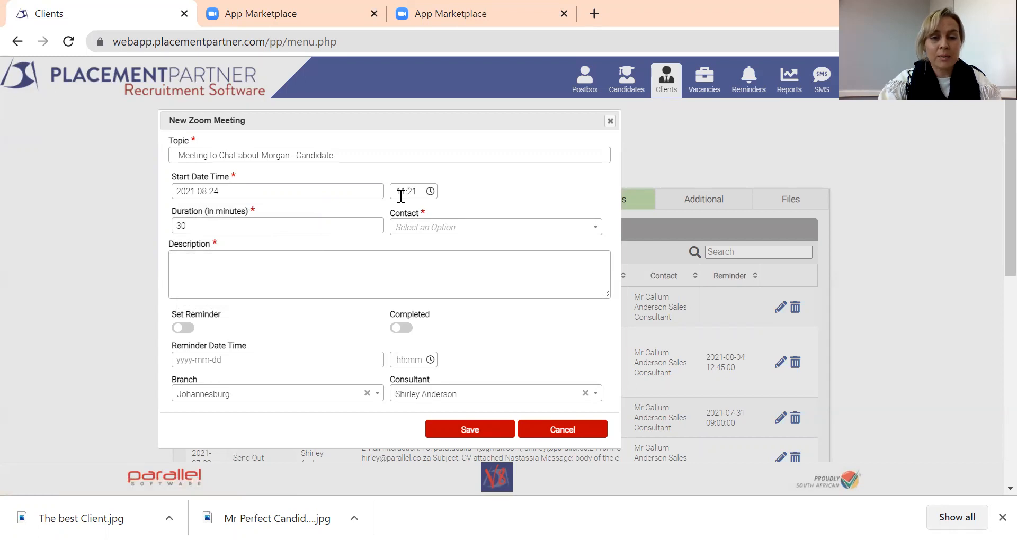
pyautogui.click(409, 190)
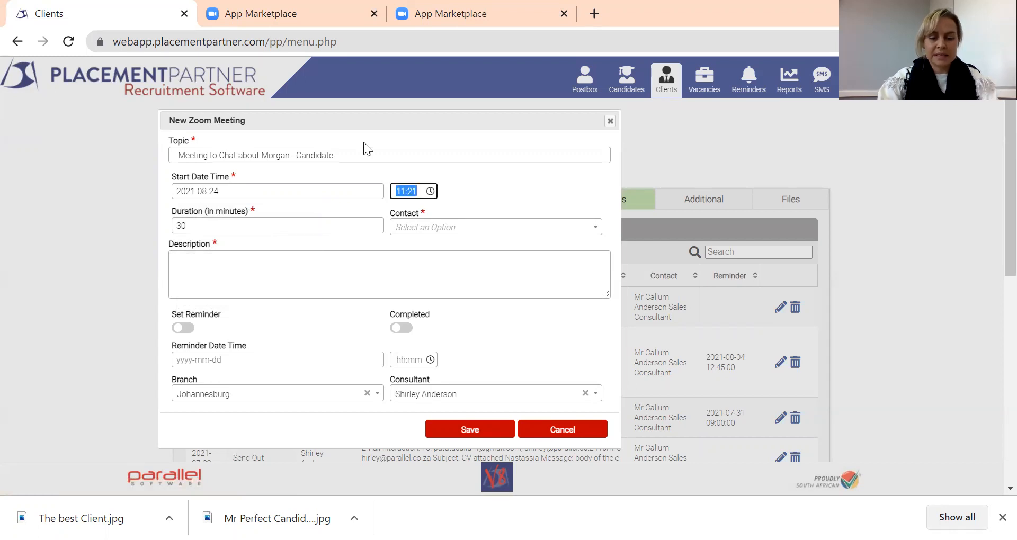
pyautogui.write('09:30')
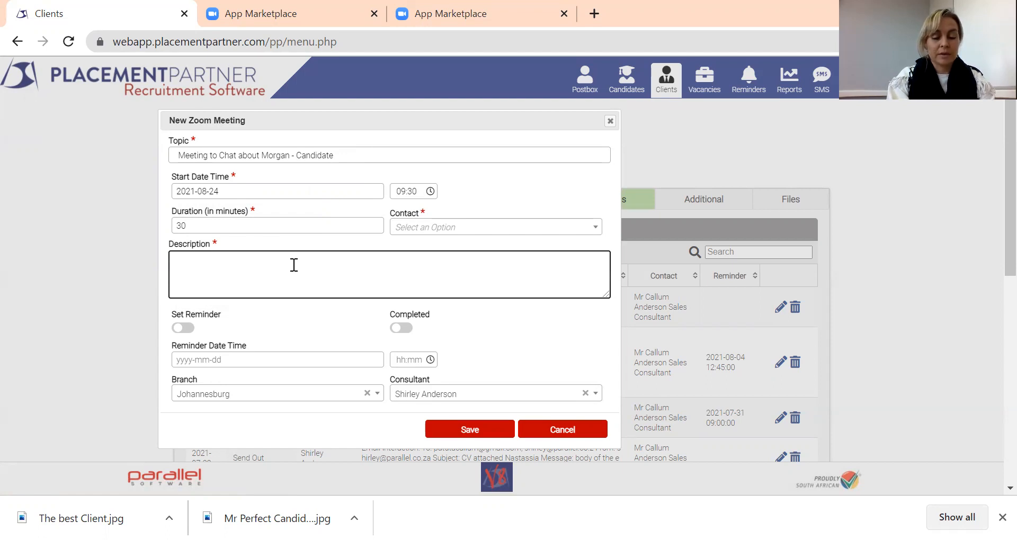
# - Describe it as a feedback meeting about Morgan's package and interview
pyautogui.write('Feedback mee')
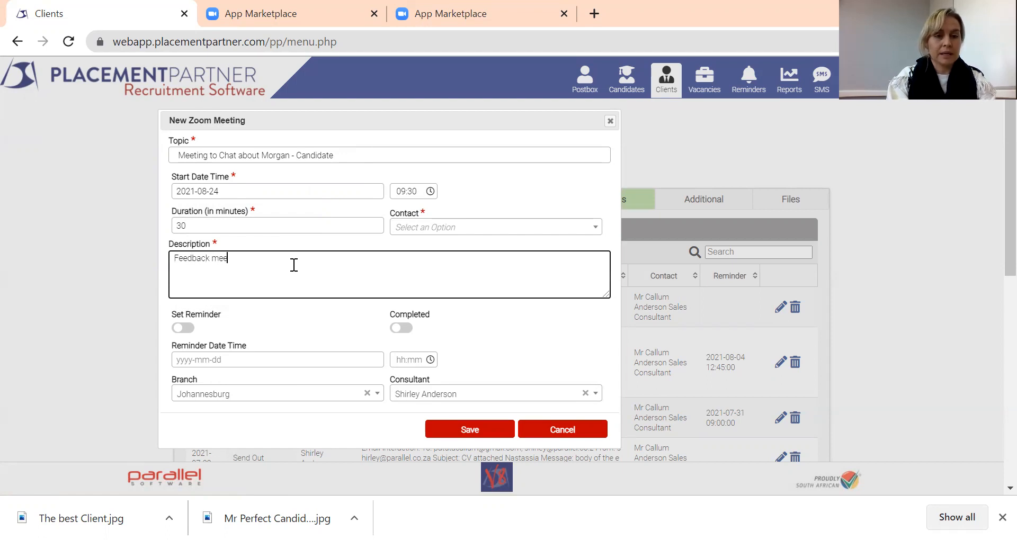
pyautogui.write('ting about Mor')
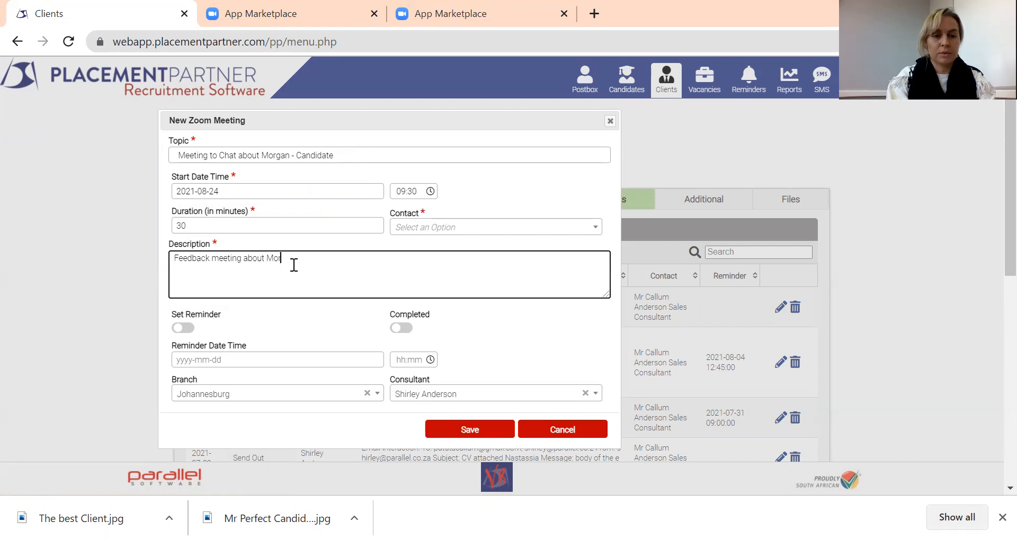
pyautogui.write('gan')
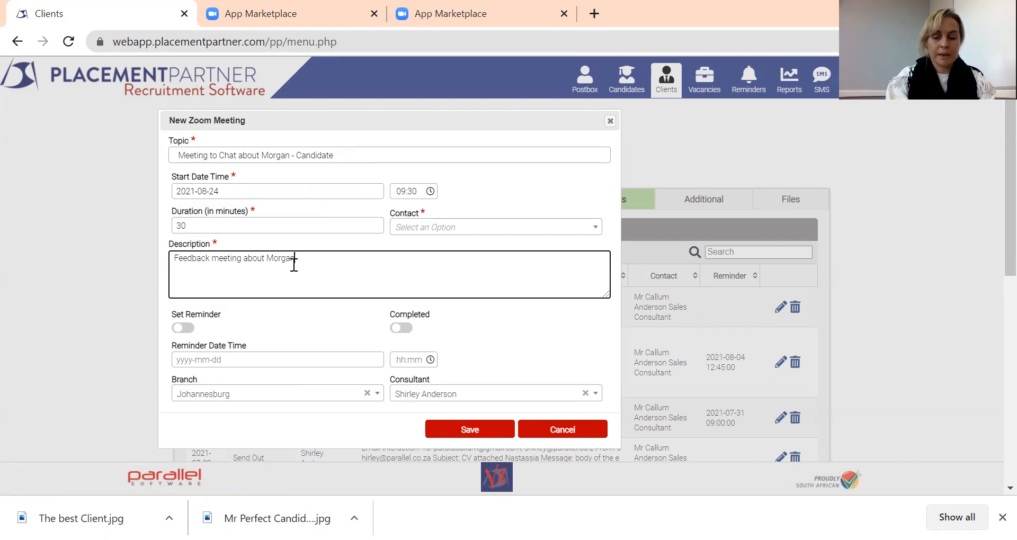
pyautogui.write("'s package and")
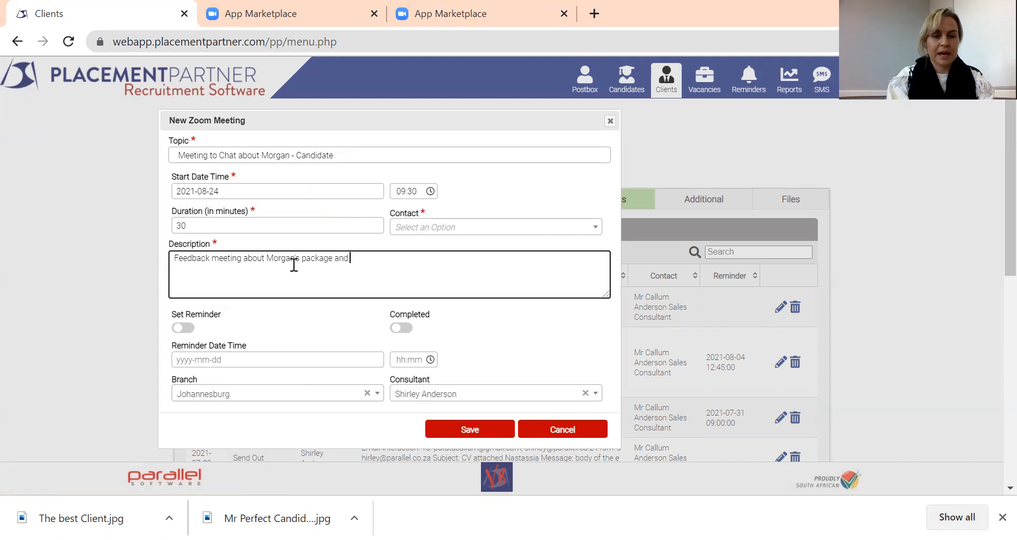
pyautogui.write('interview notes')
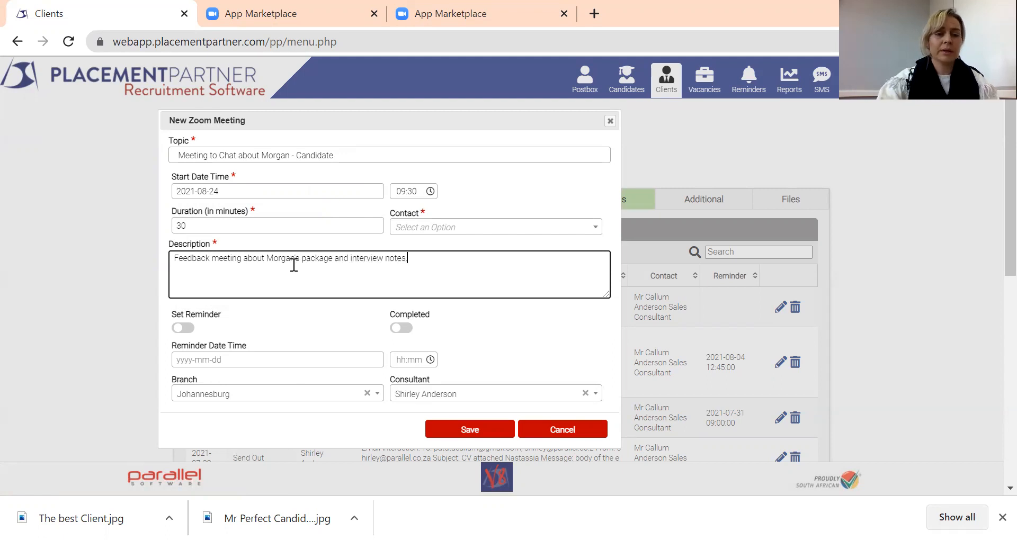
# - Set a reminder for 24 August at 09:30 and dismiss the missing-contact warning on save
pyautogui.click(184, 329)
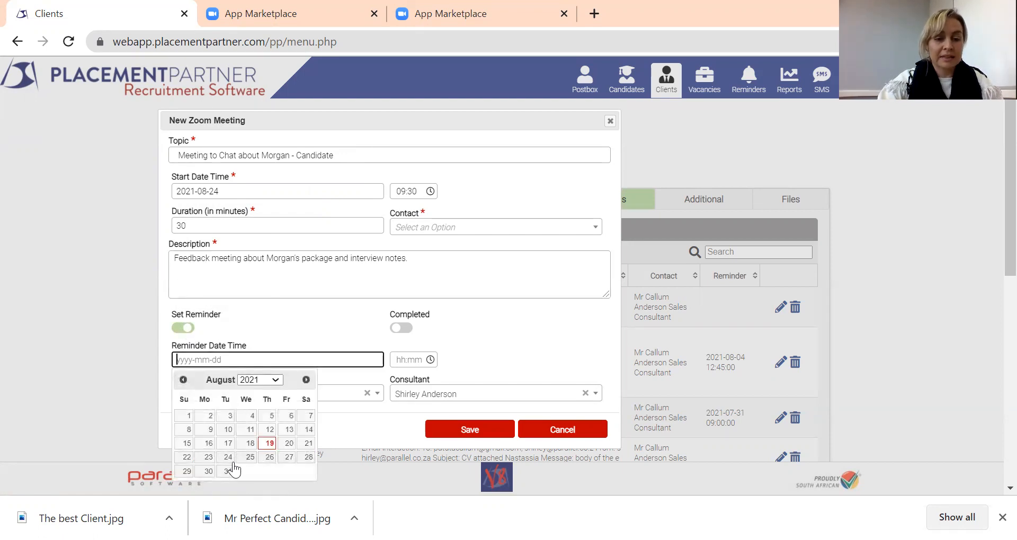
pyautogui.click(227, 456)
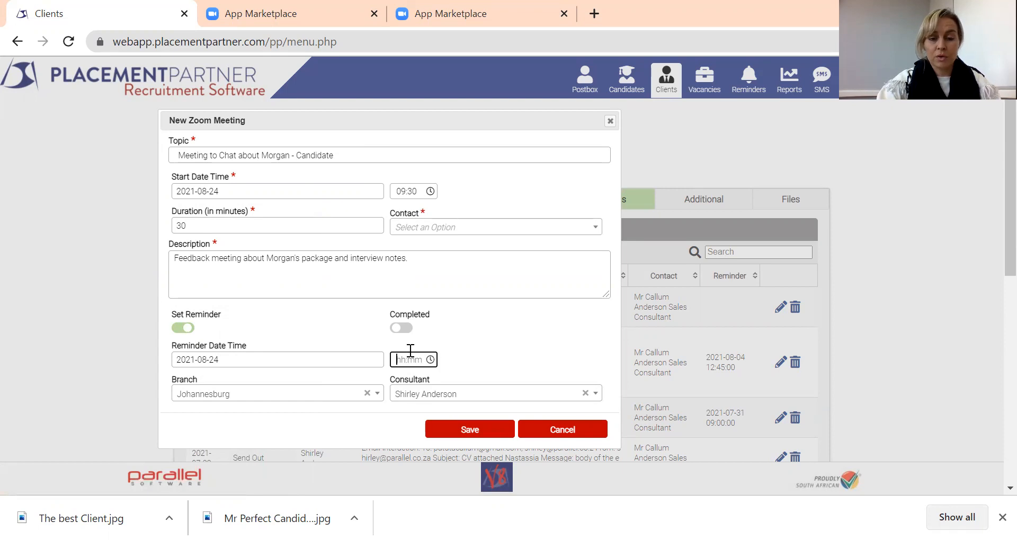
pyautogui.write('09:30')
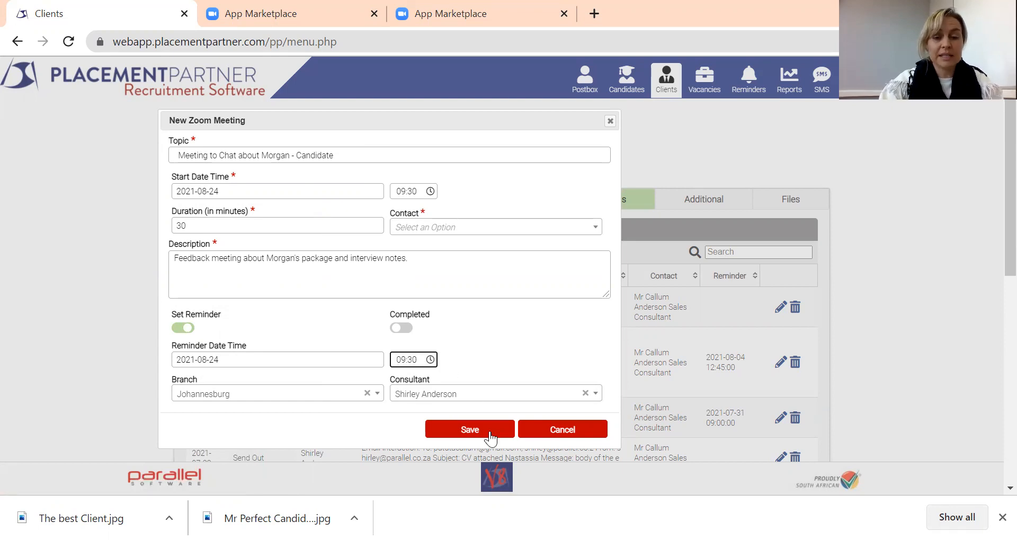
pyautogui.click(469, 429)
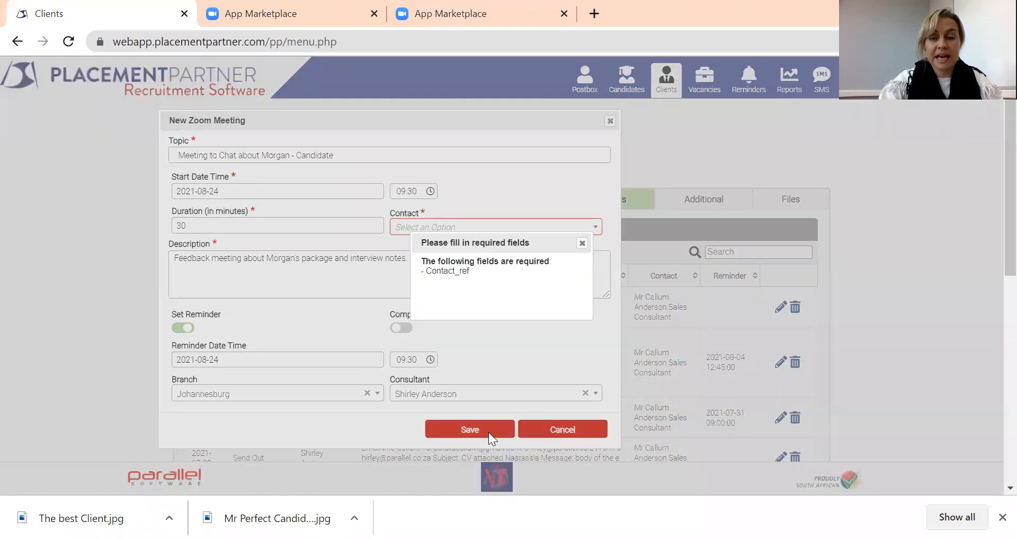
pyautogui.click(582, 243)
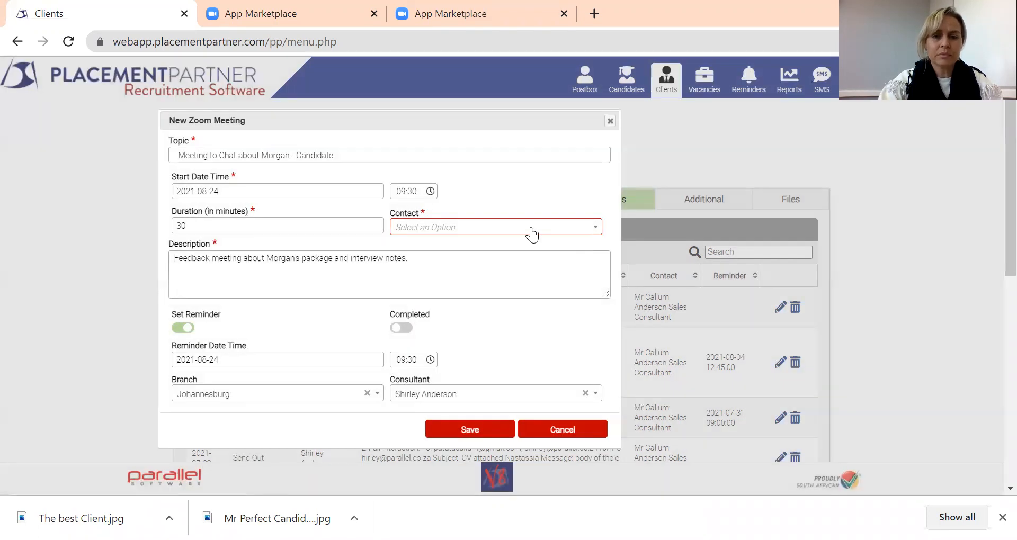
# - Assign the Managing Director as contact and save the Zoom meeting interaction
pyautogui.click(494, 227)
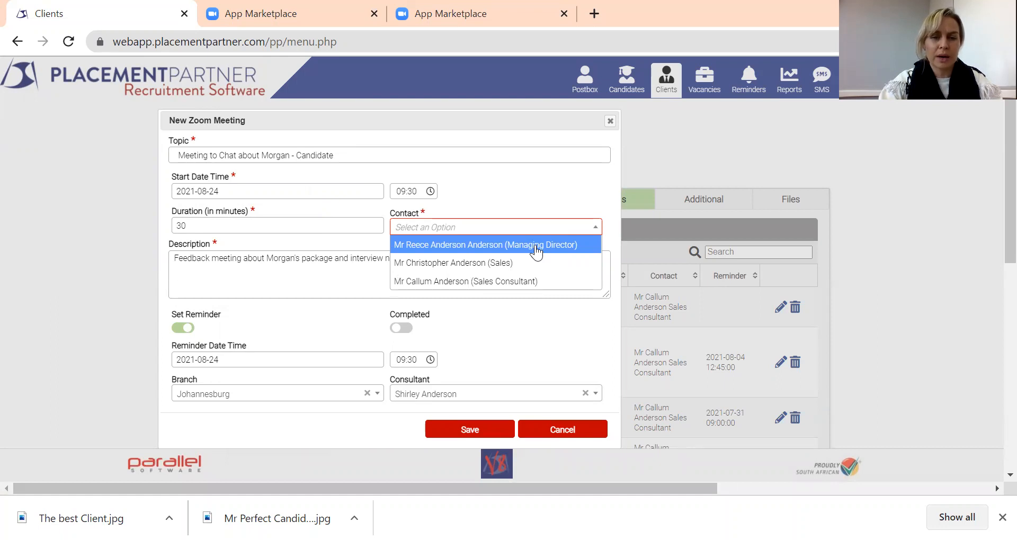
pyautogui.click(484, 245)
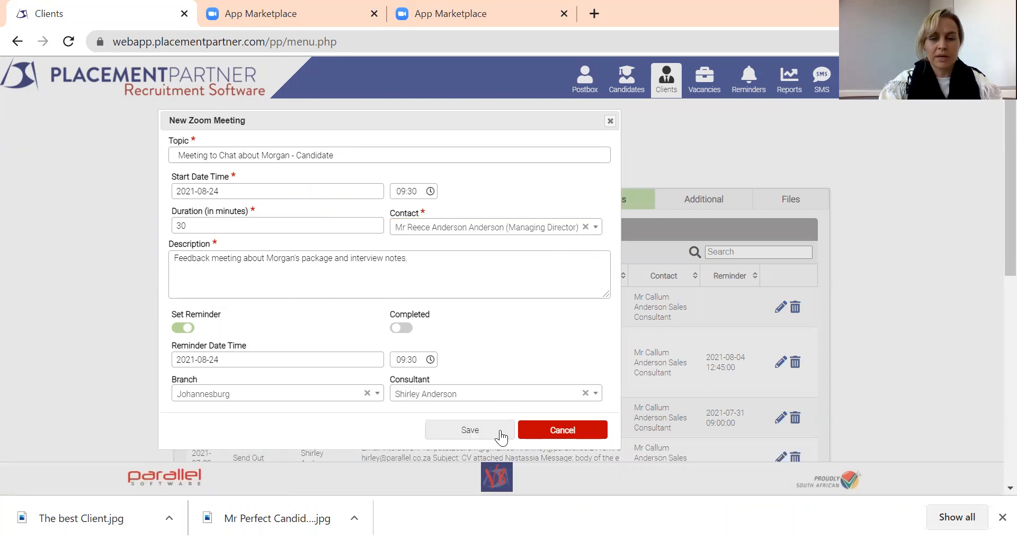
pyautogui.click(469, 429)
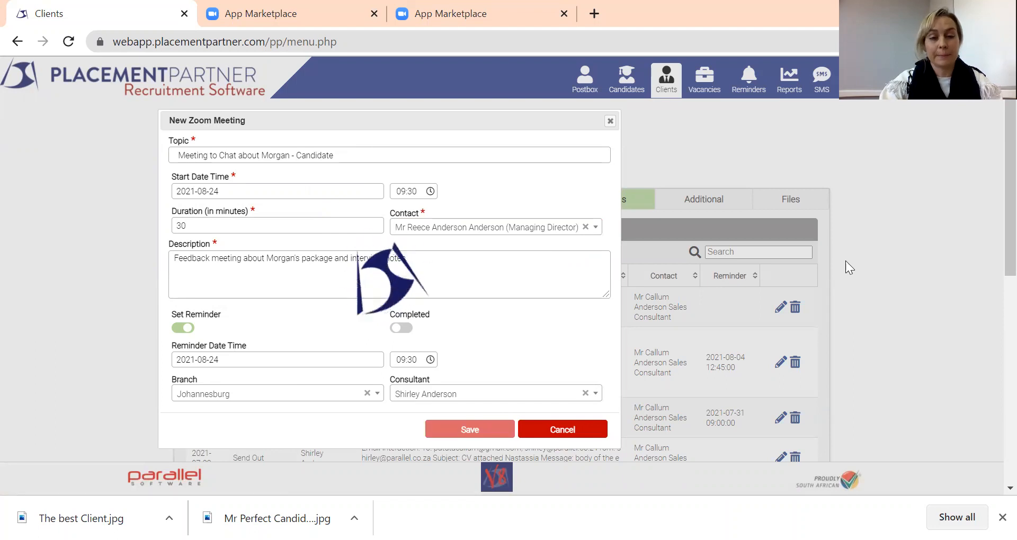
pyautogui.click(470, 429)
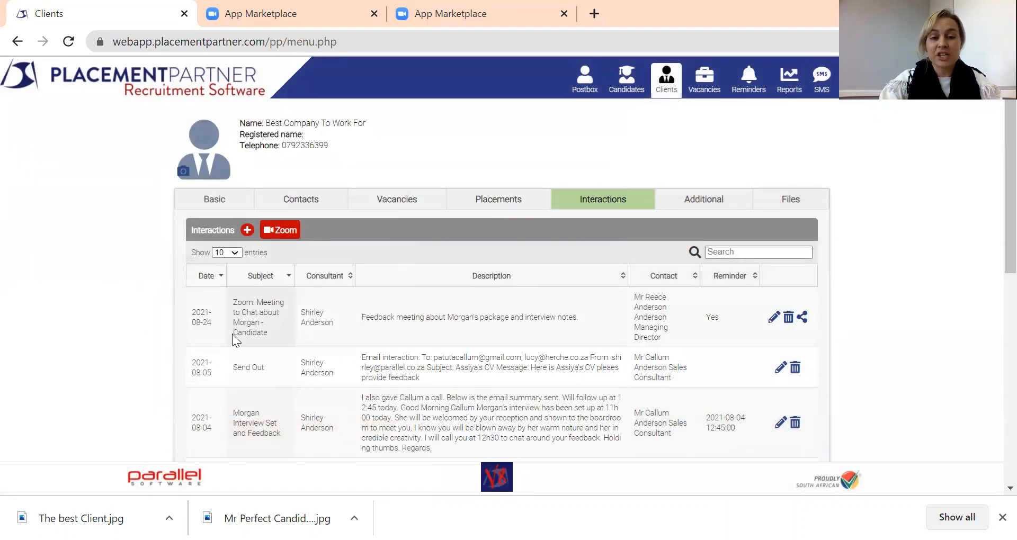
pyautogui.moveTo(807, 333)
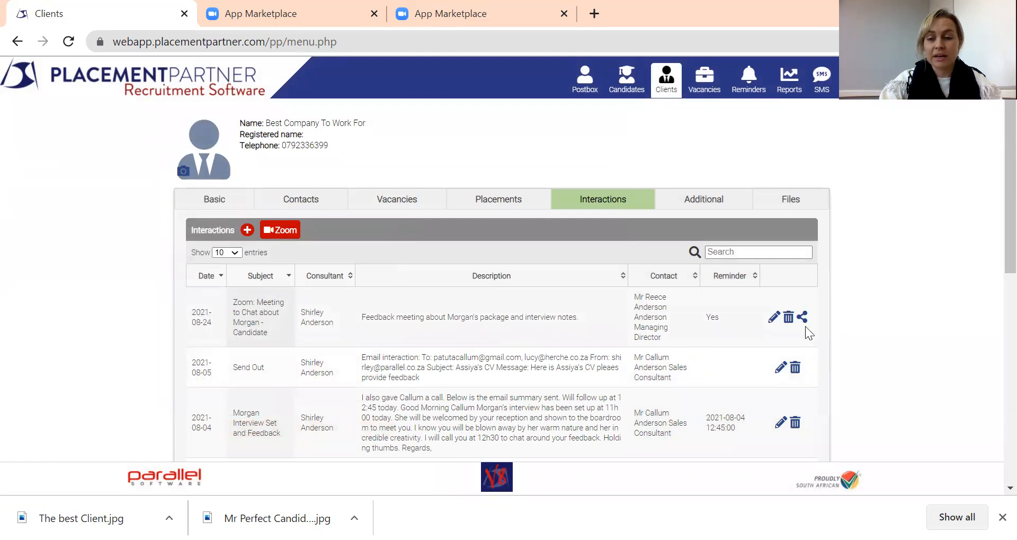
pyautogui.moveTo(801, 322)
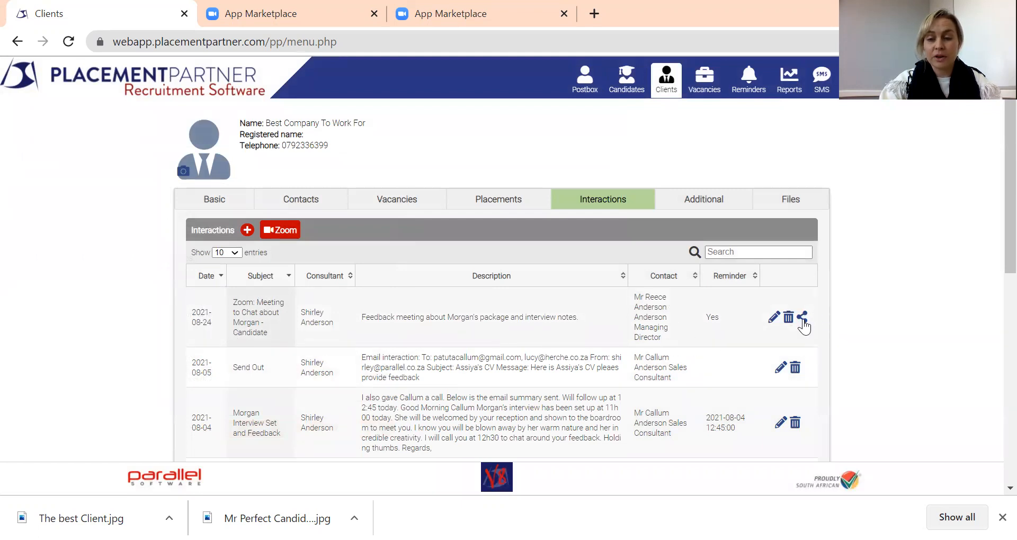
# - Share the new Zoom interaction and send the meeting invitation email to the client contact
pyautogui.click(803, 318)
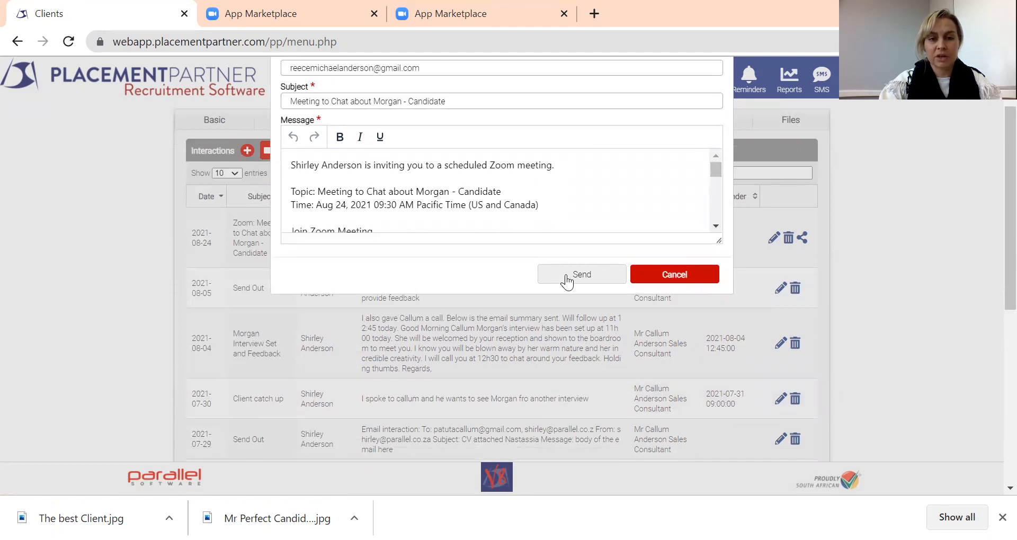
pyautogui.click(581, 274)
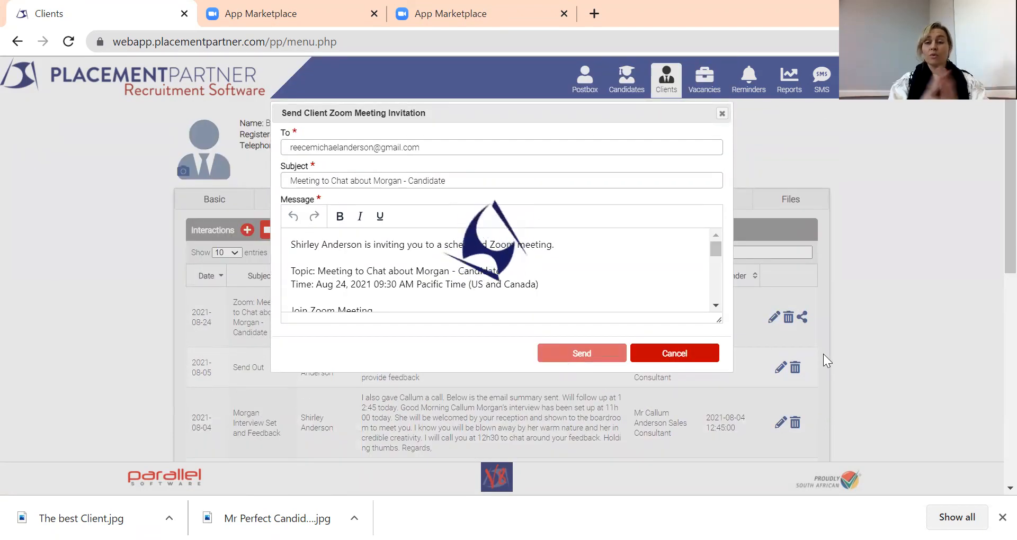
pyautogui.click(581, 354)
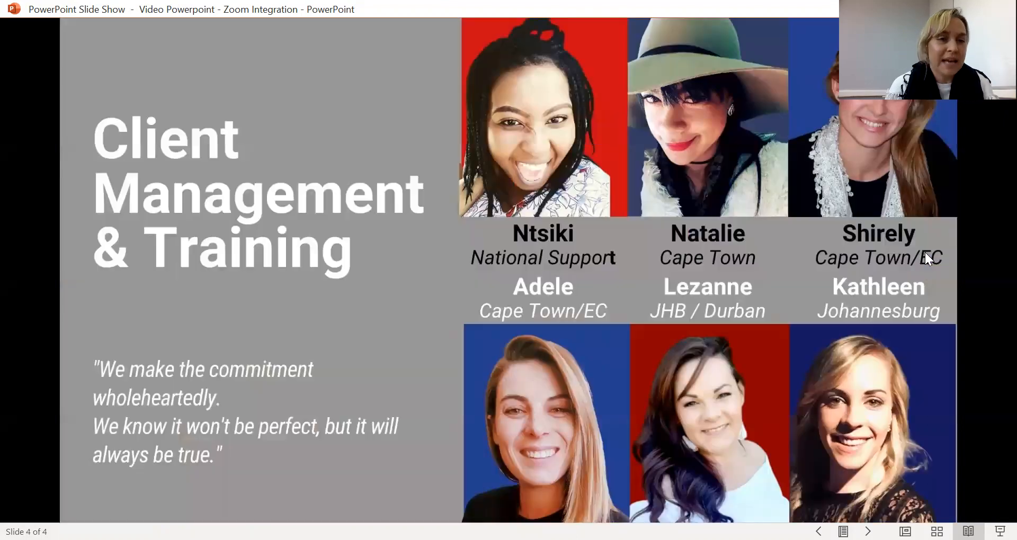
pyautogui.moveTo(934, 253)
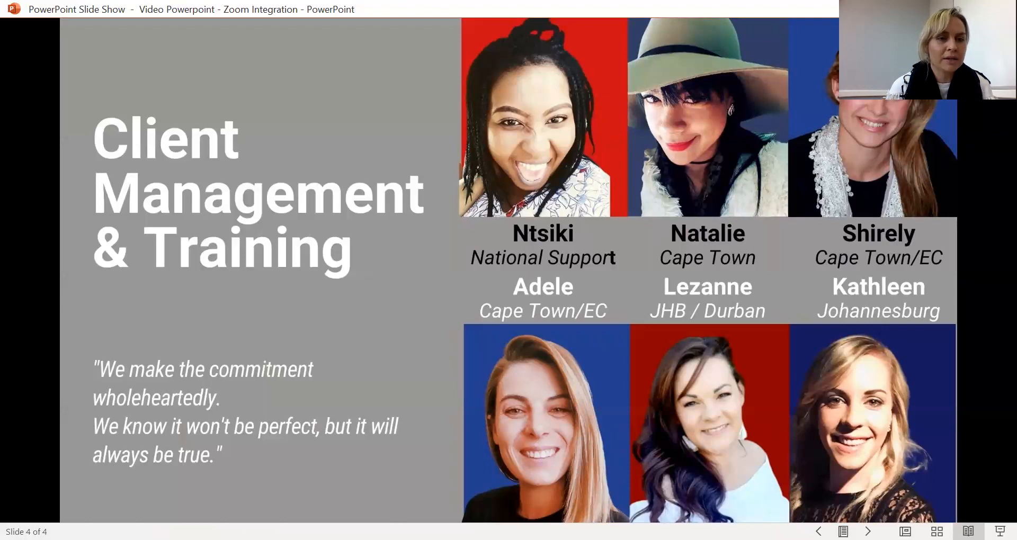
pyautogui.moveTo(996, 330)
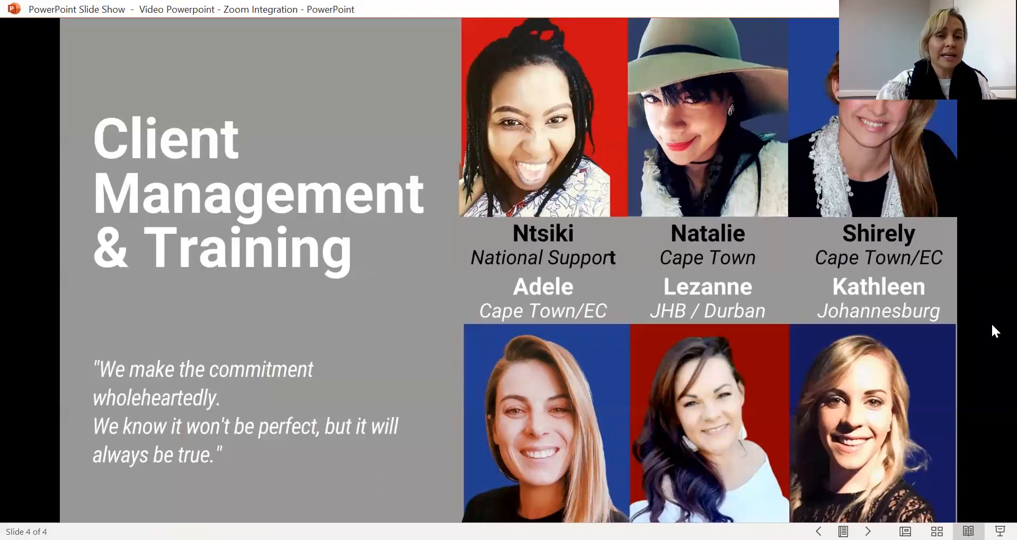